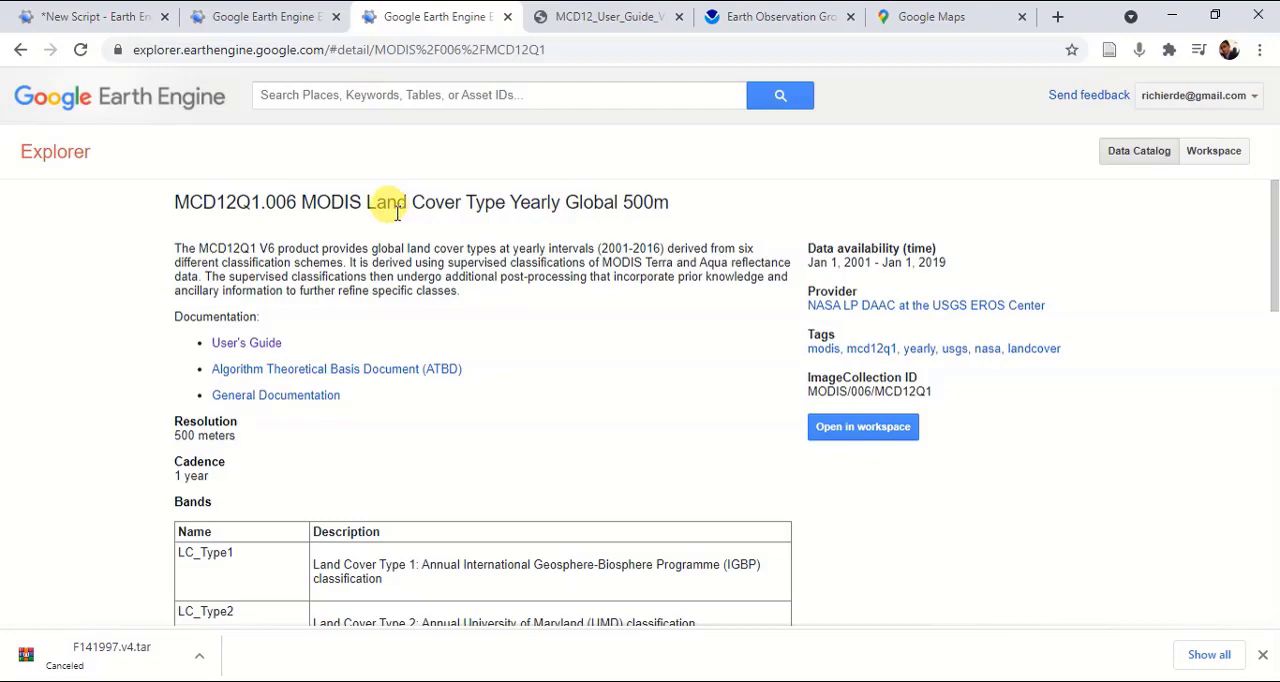
# Scroll the MCD12 user guide around the LC_Type1 band entry and select its band number.
pyautogui.scroll(-3)
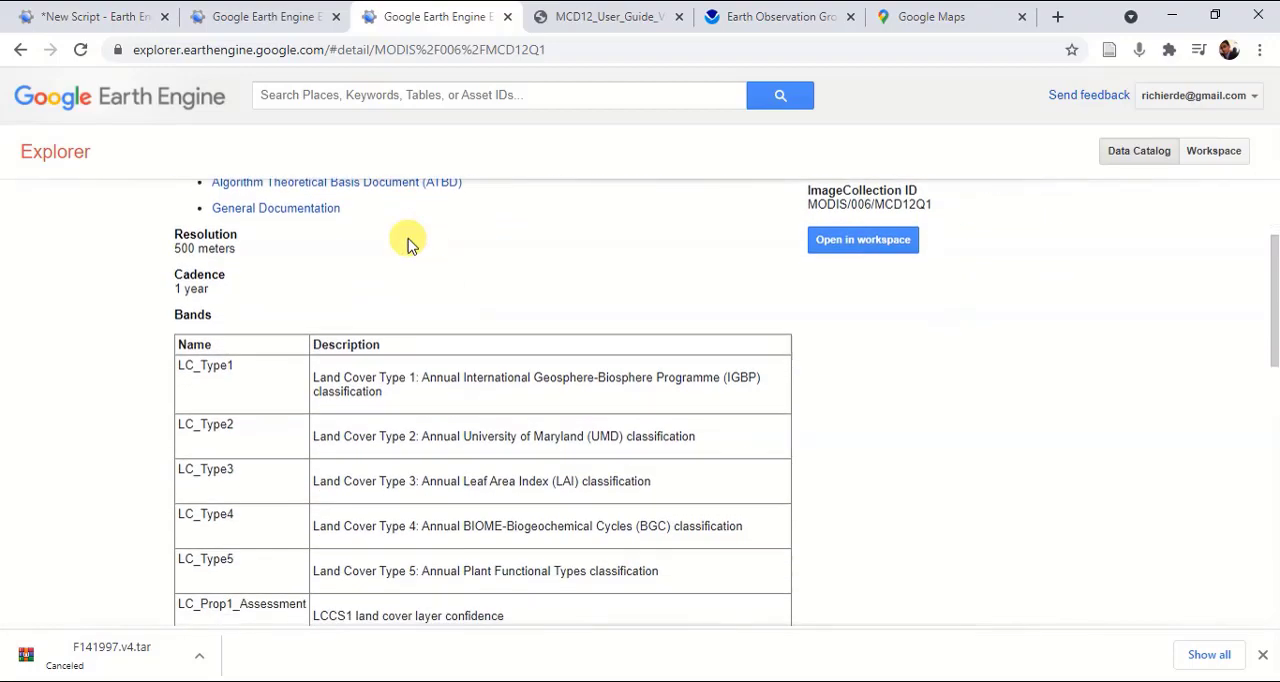
pyautogui.scroll(3)
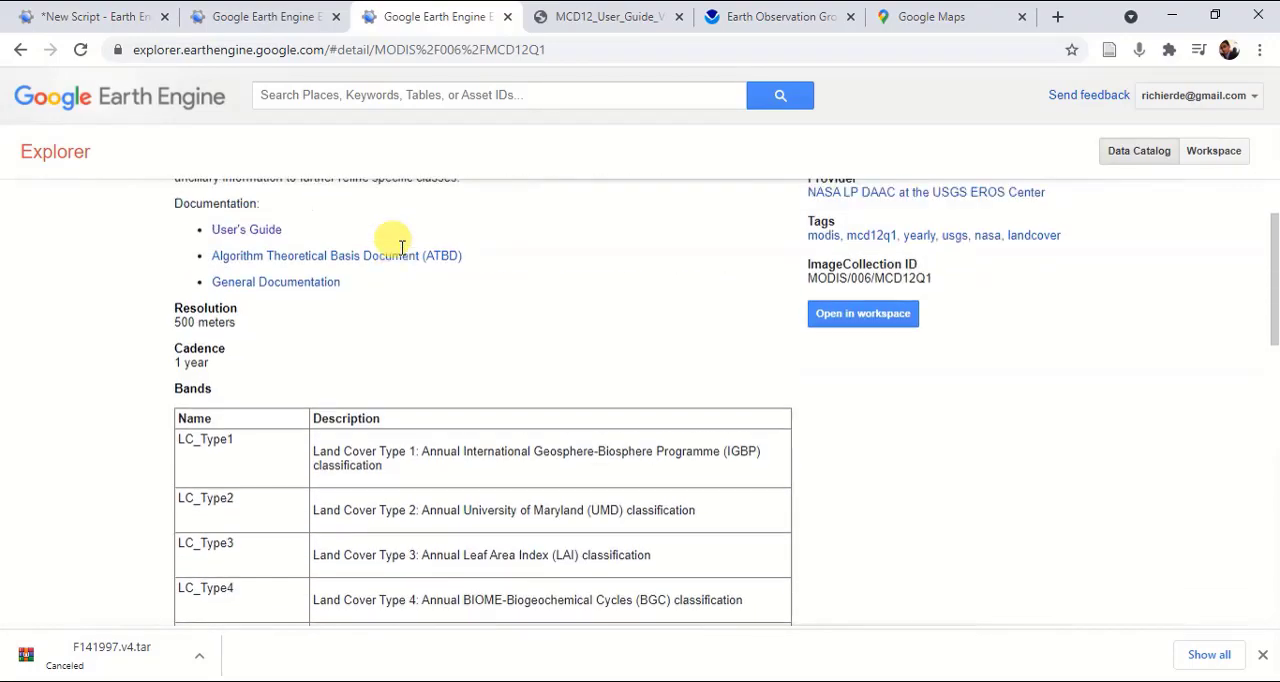
pyautogui.scroll(3)
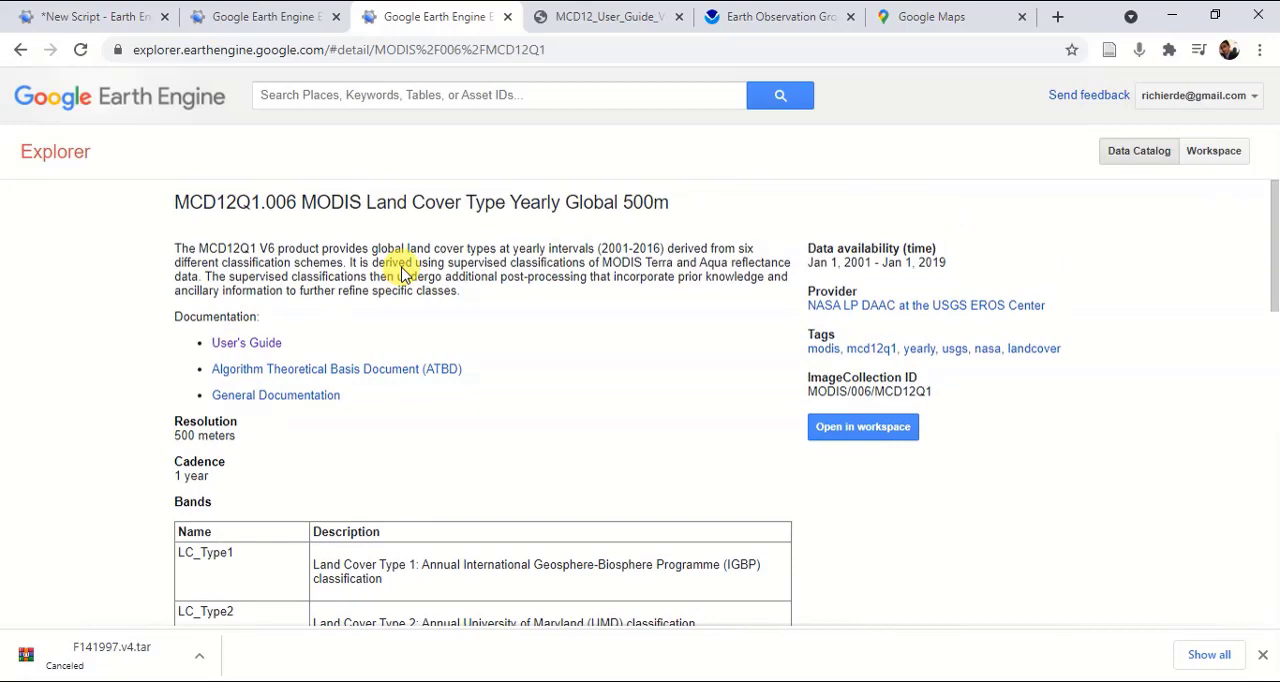
pyautogui.scroll(-3)
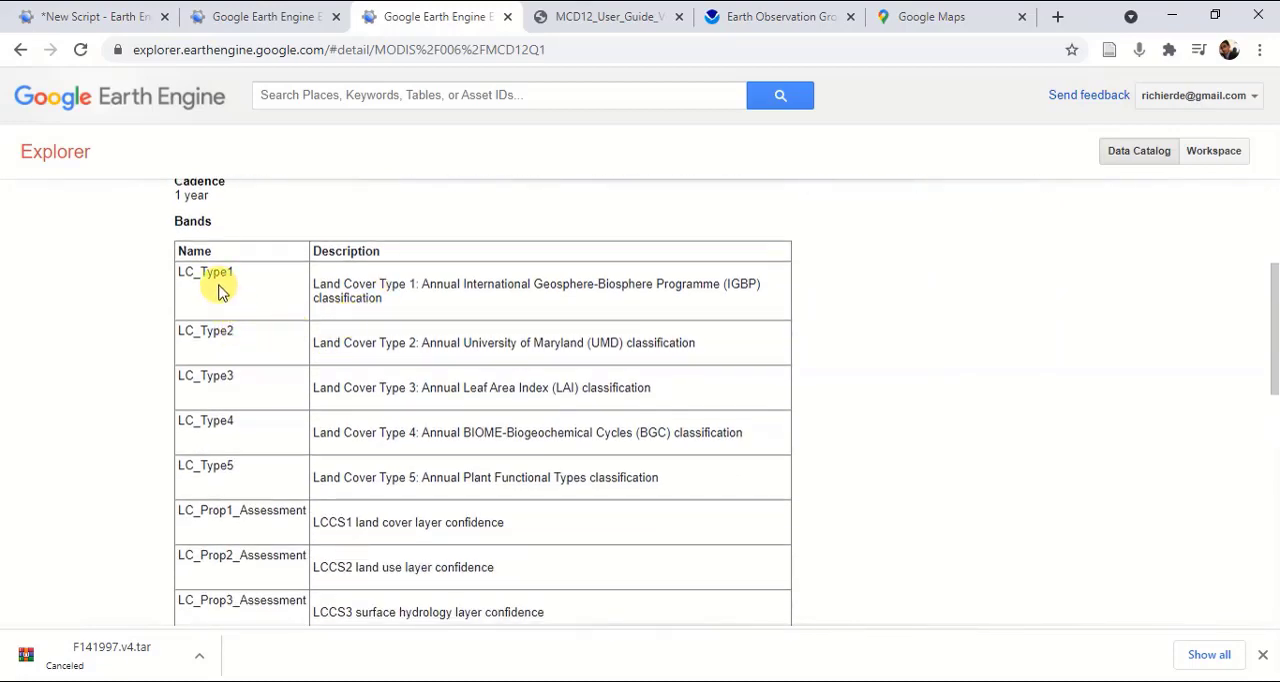
pyautogui.doubleClick(204, 272)
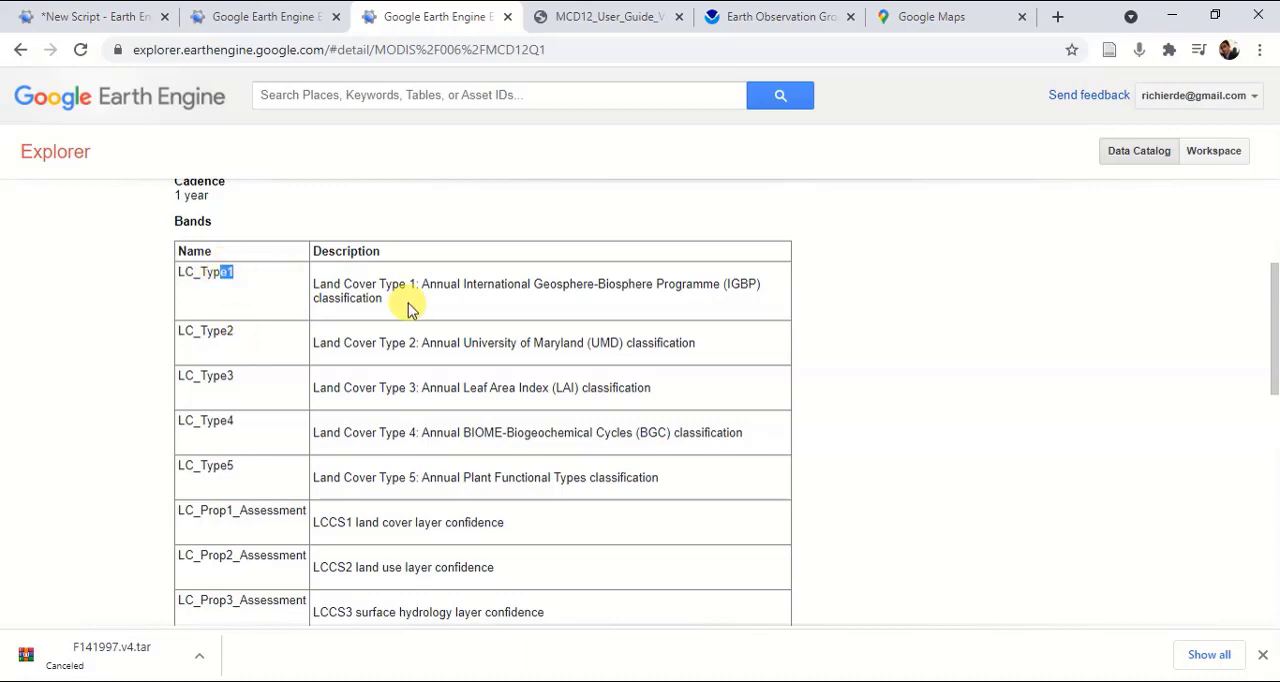
pyautogui.moveTo(424, 288)
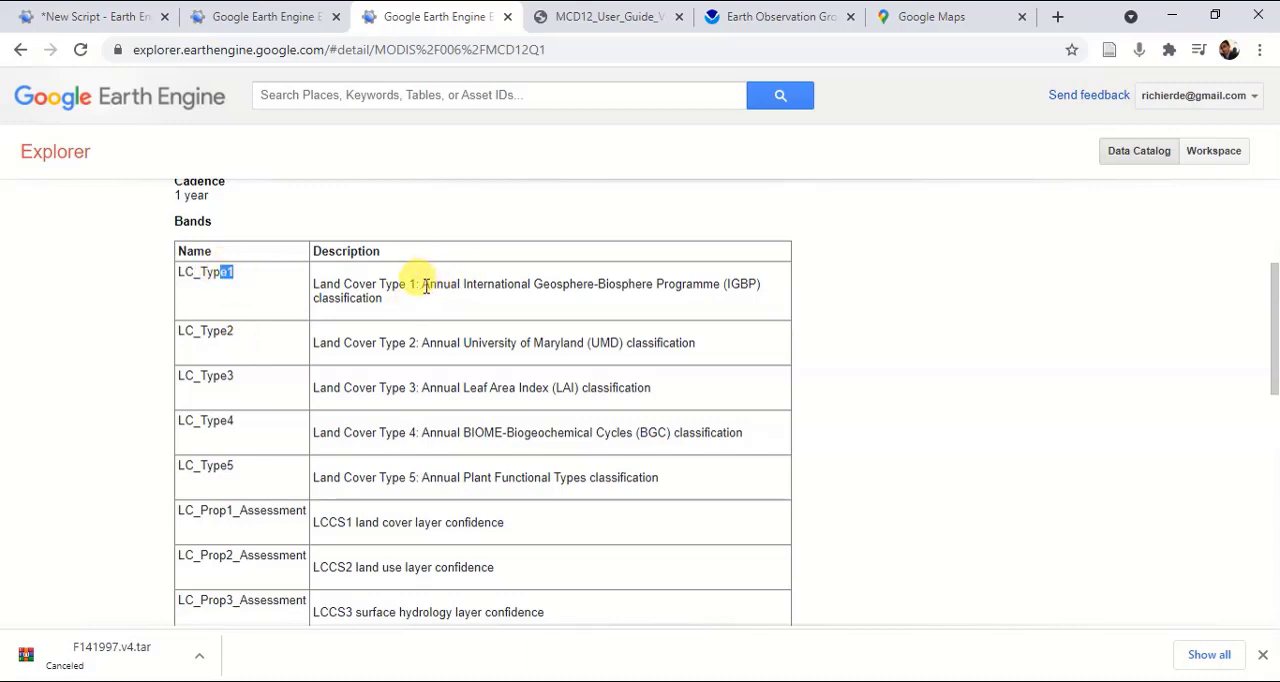
pyautogui.moveTo(614, 292)
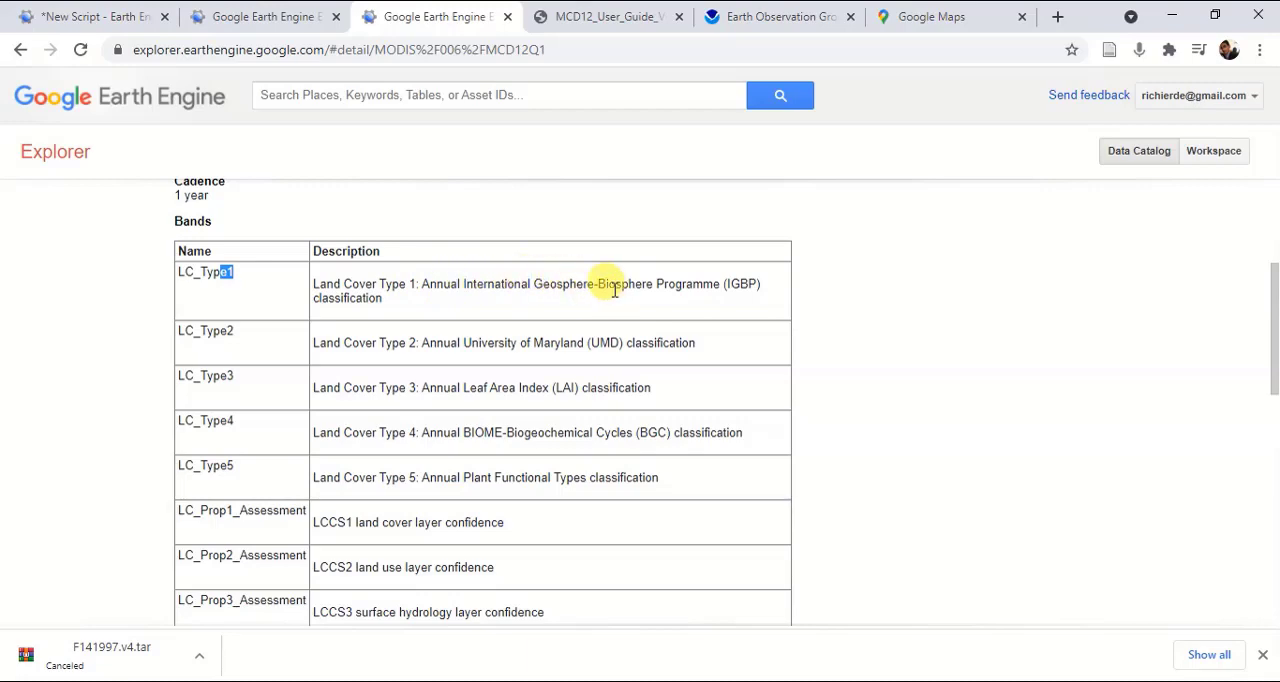
pyautogui.moveTo(704, 276)
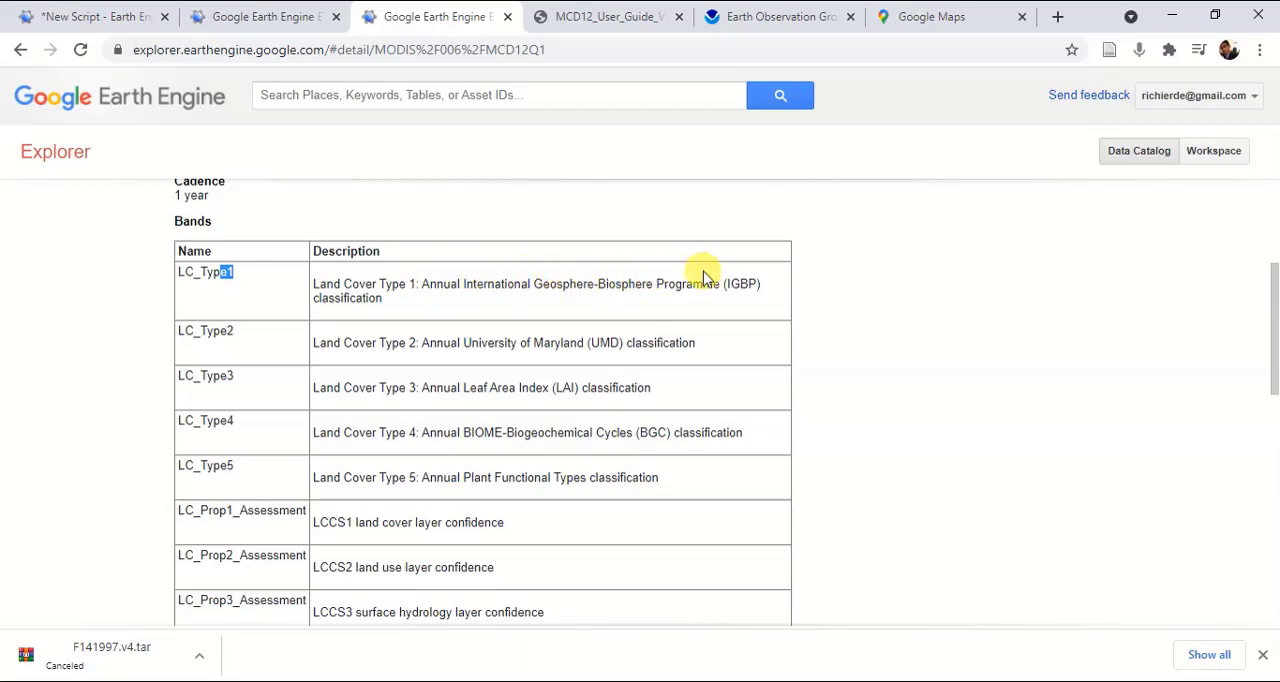
pyautogui.moveTo(712, 356)
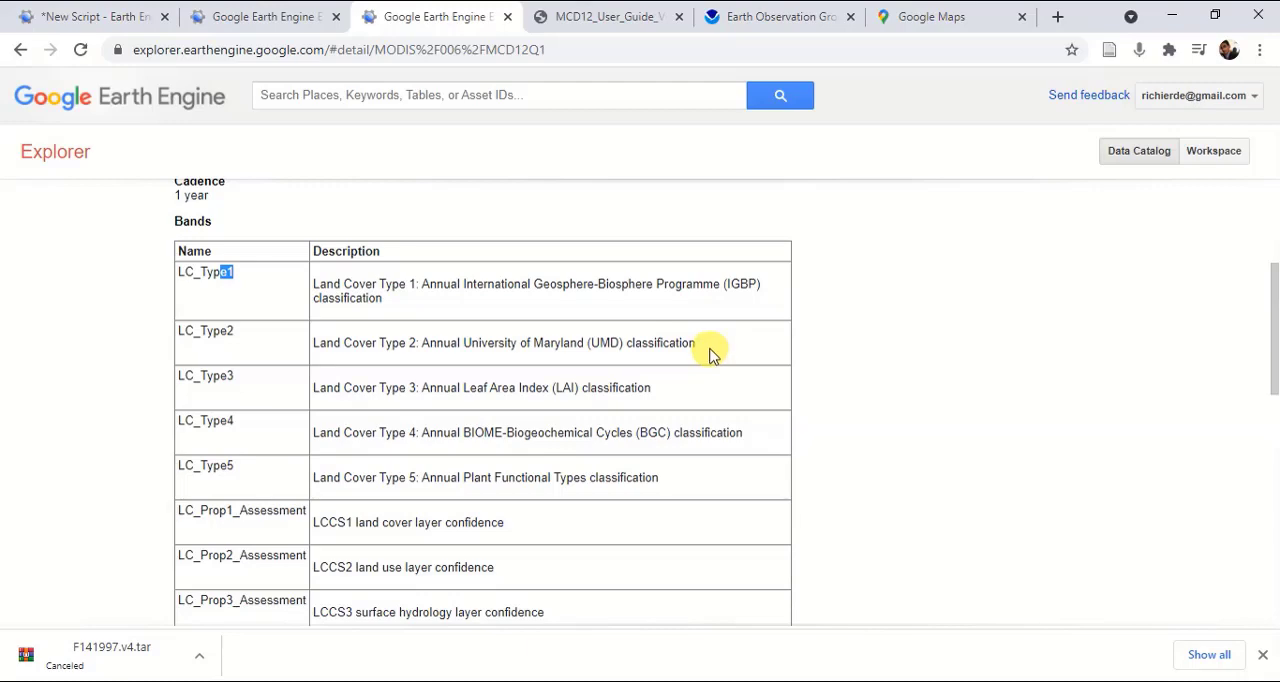
pyautogui.scroll(3)
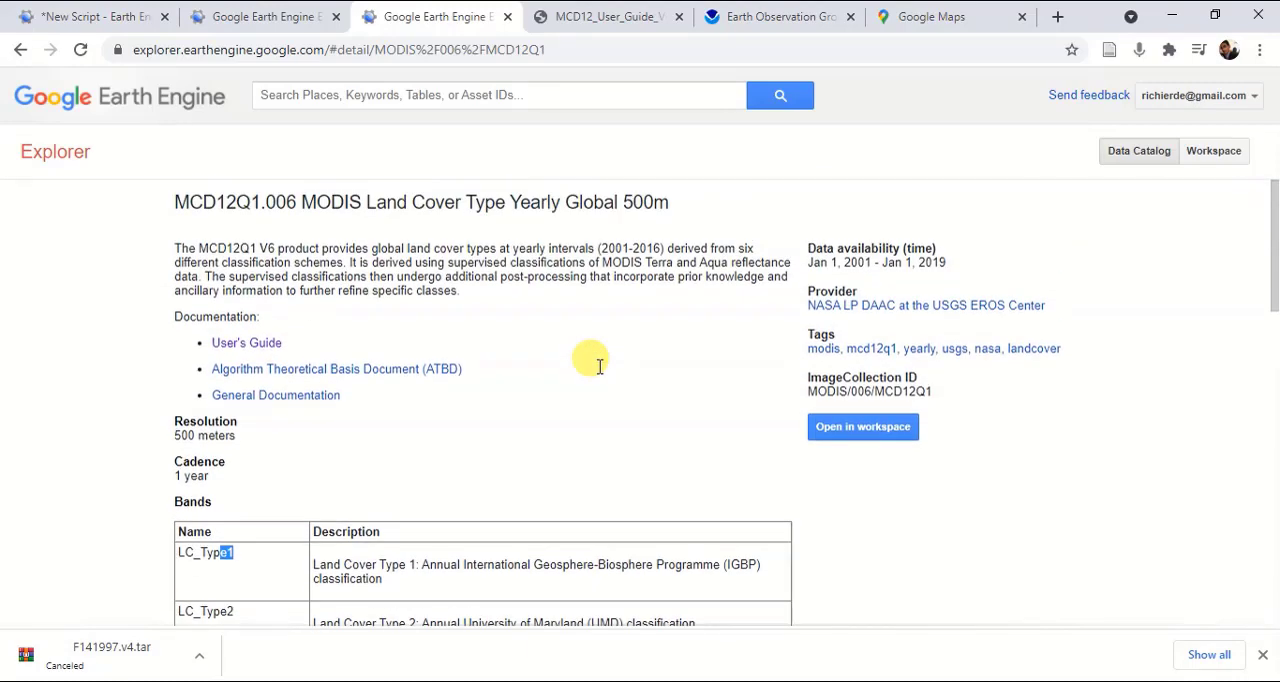
pyautogui.moveTo(246, 344)
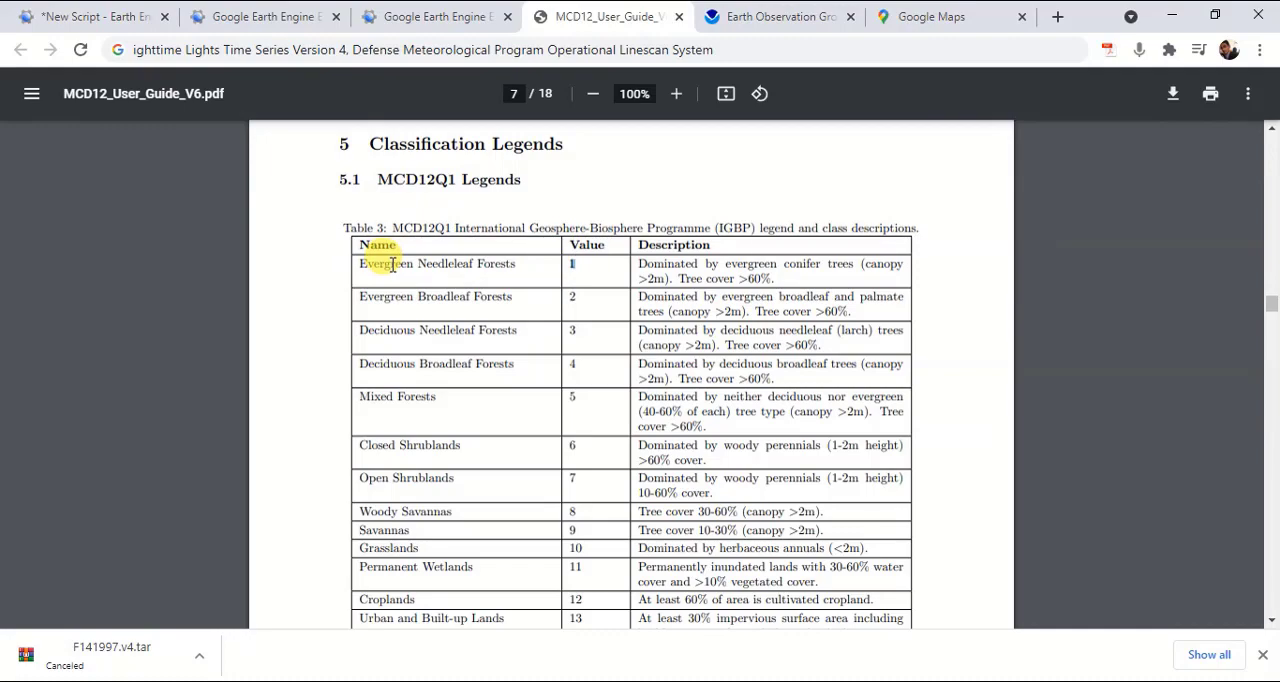
# Review Table 3, the IGBP land cover legend with class values 1–17 and 255.
pyautogui.scroll(-3)
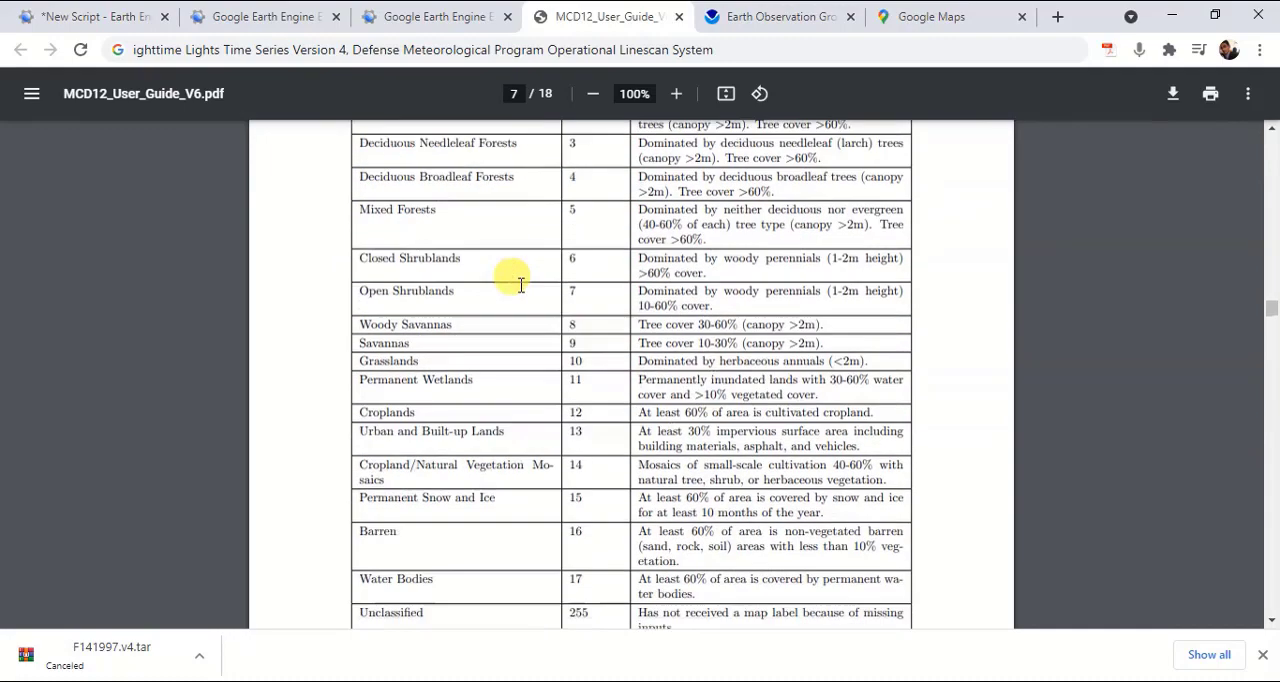
pyautogui.scroll(-3)
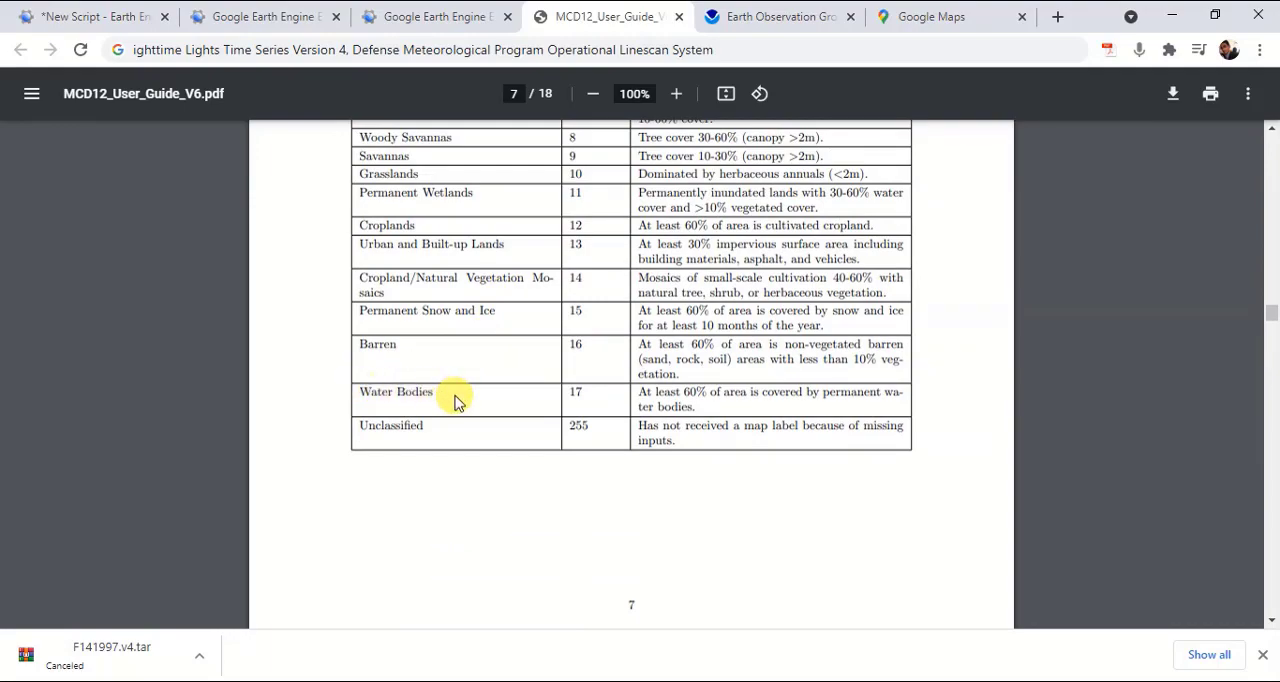
pyautogui.scroll(3)
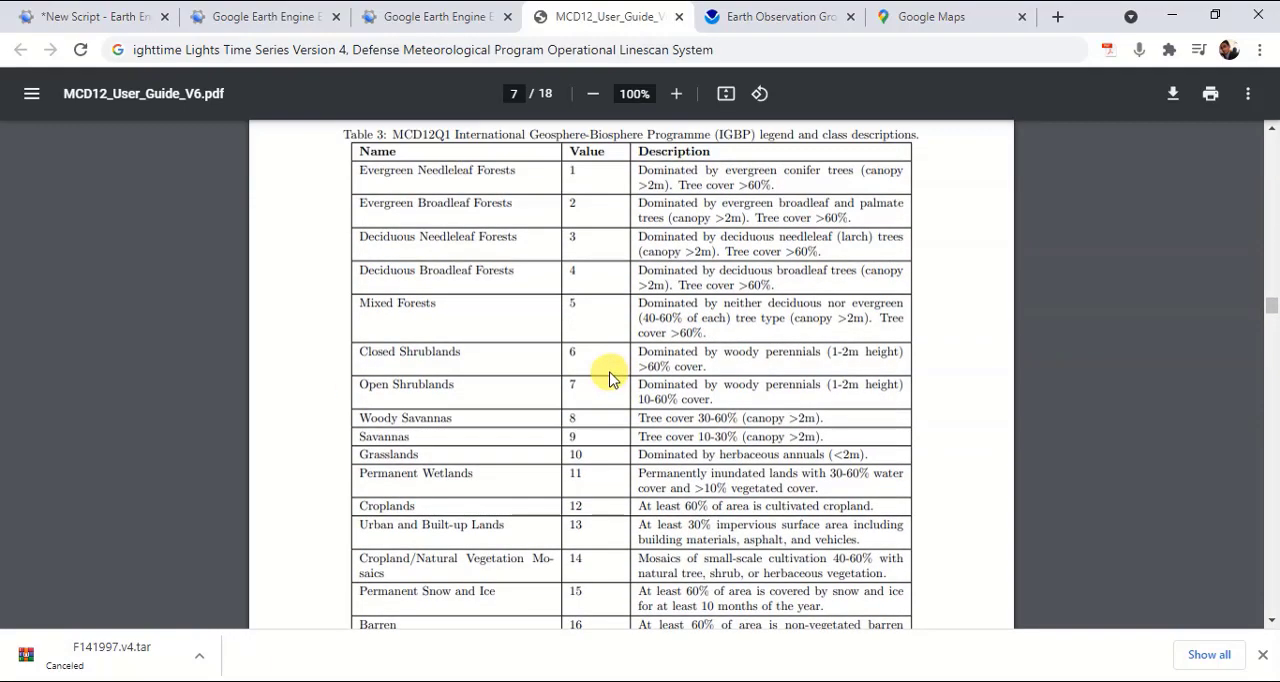
pyautogui.scroll(-3)
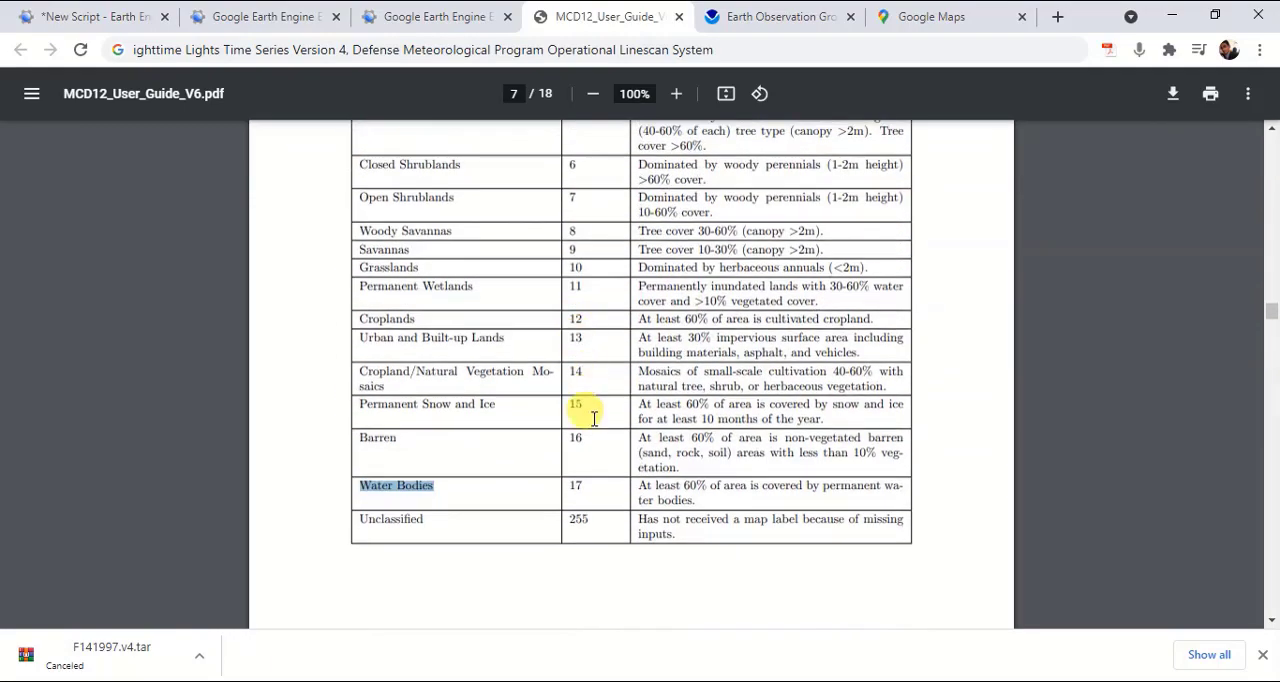
pyautogui.scroll(3)
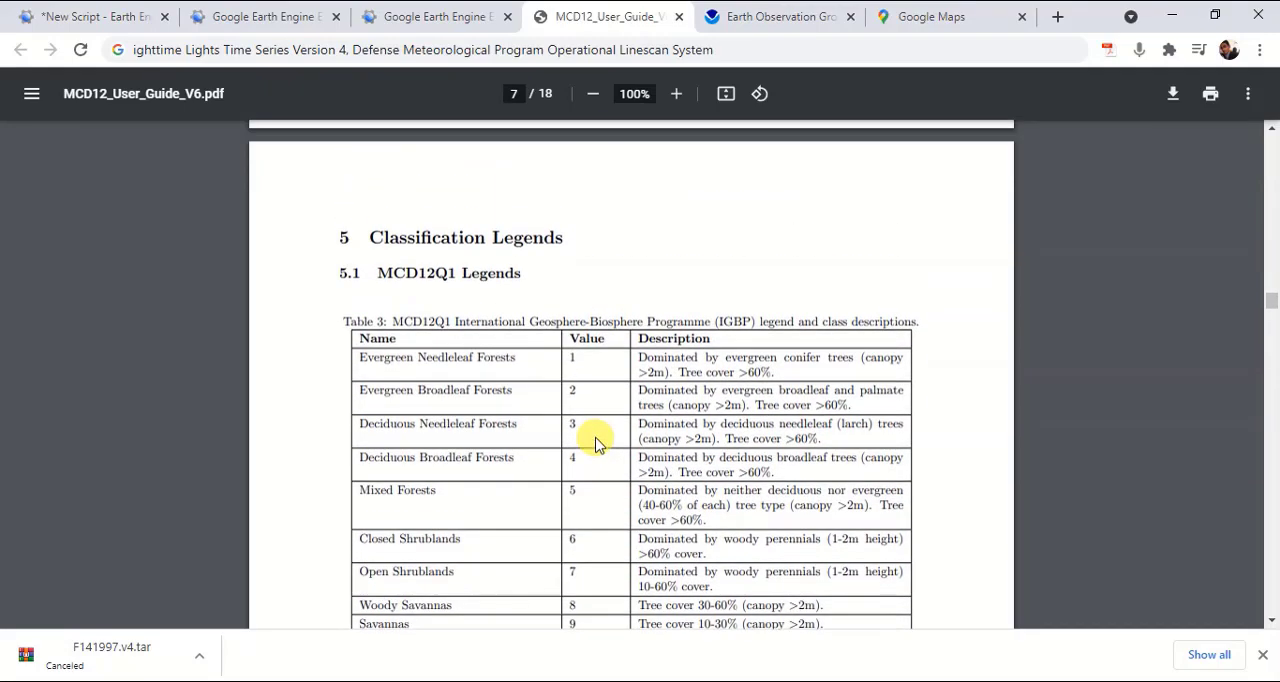
pyautogui.scroll(-3)
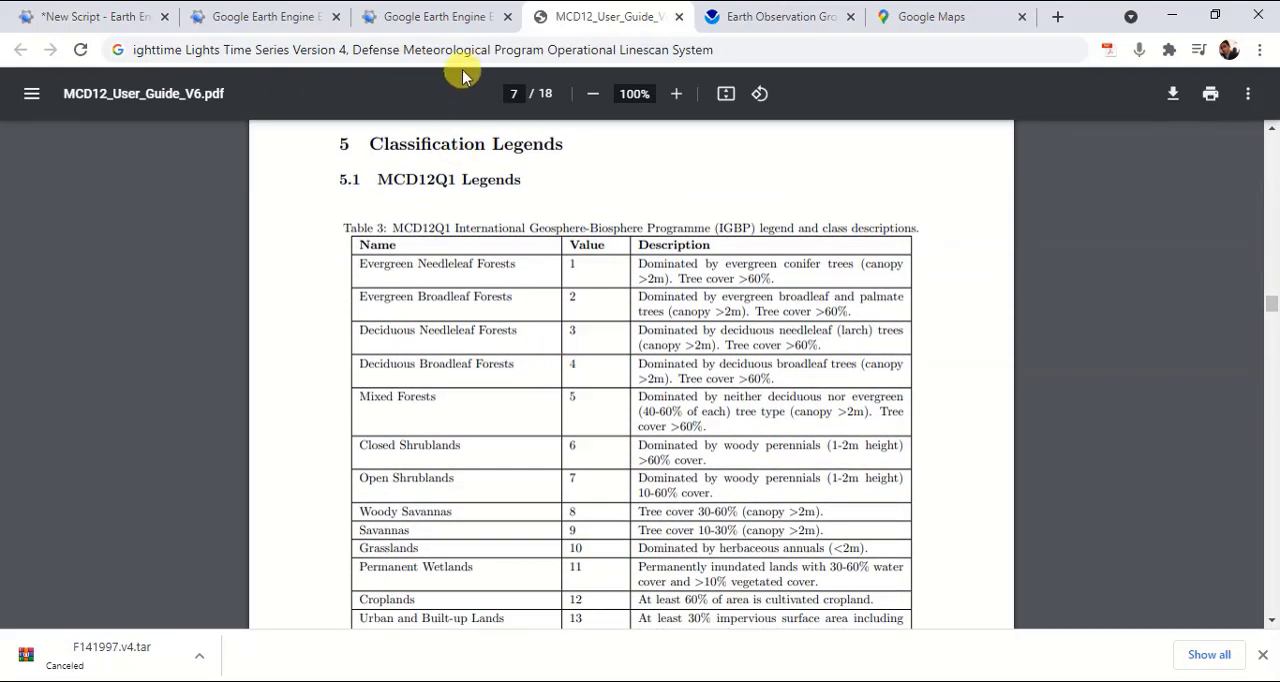
# View the DMSP-OLS Nighttime Lights catalog page down to its Bands table.
pyautogui.click(264, 16)
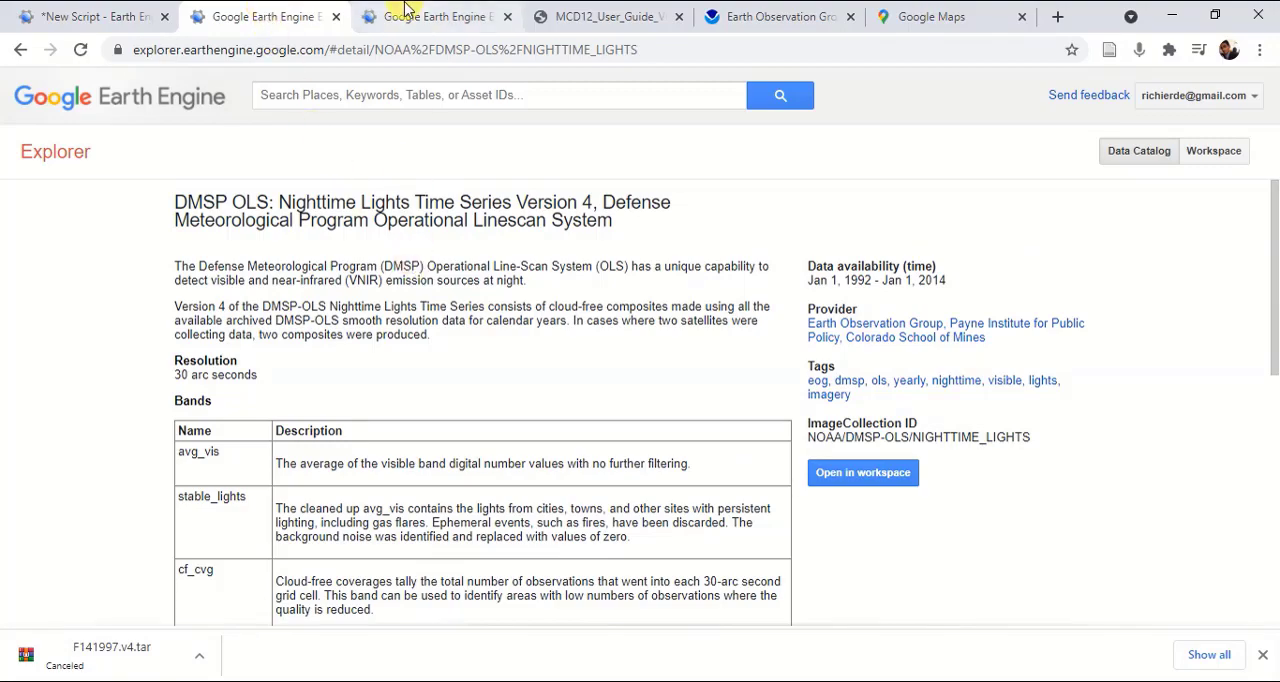
pyautogui.moveTo(250, 40)
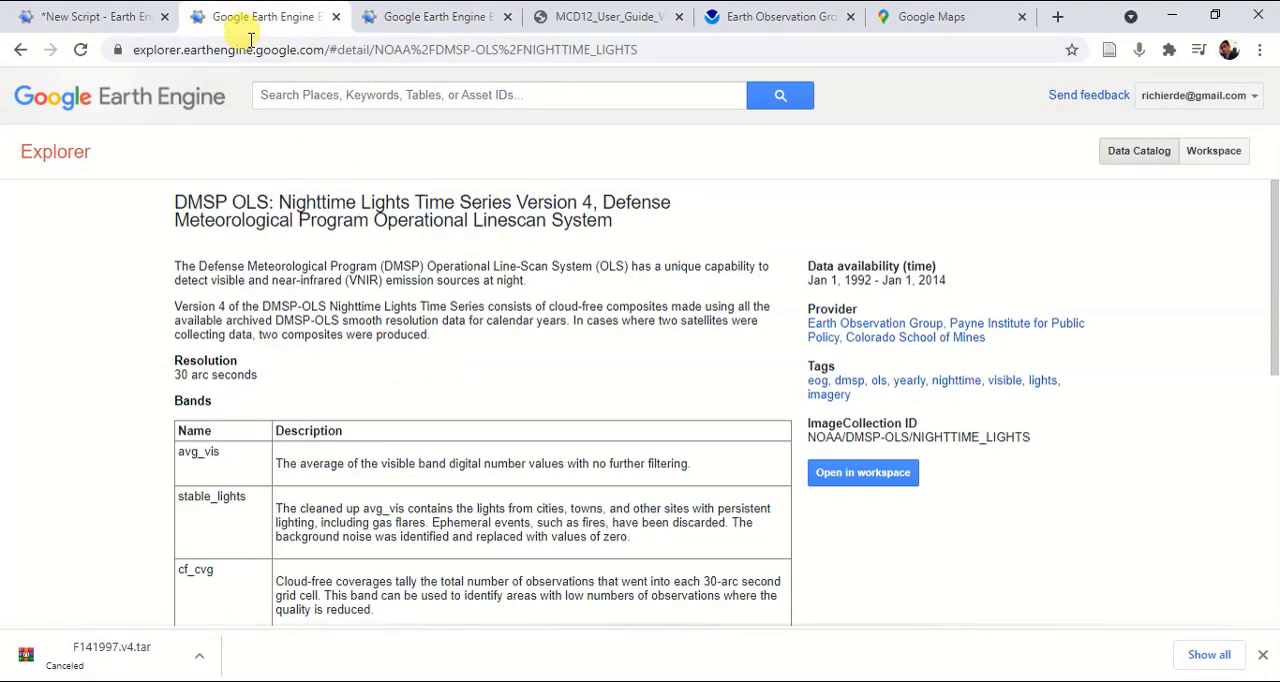
pyautogui.moveTo(444, 340)
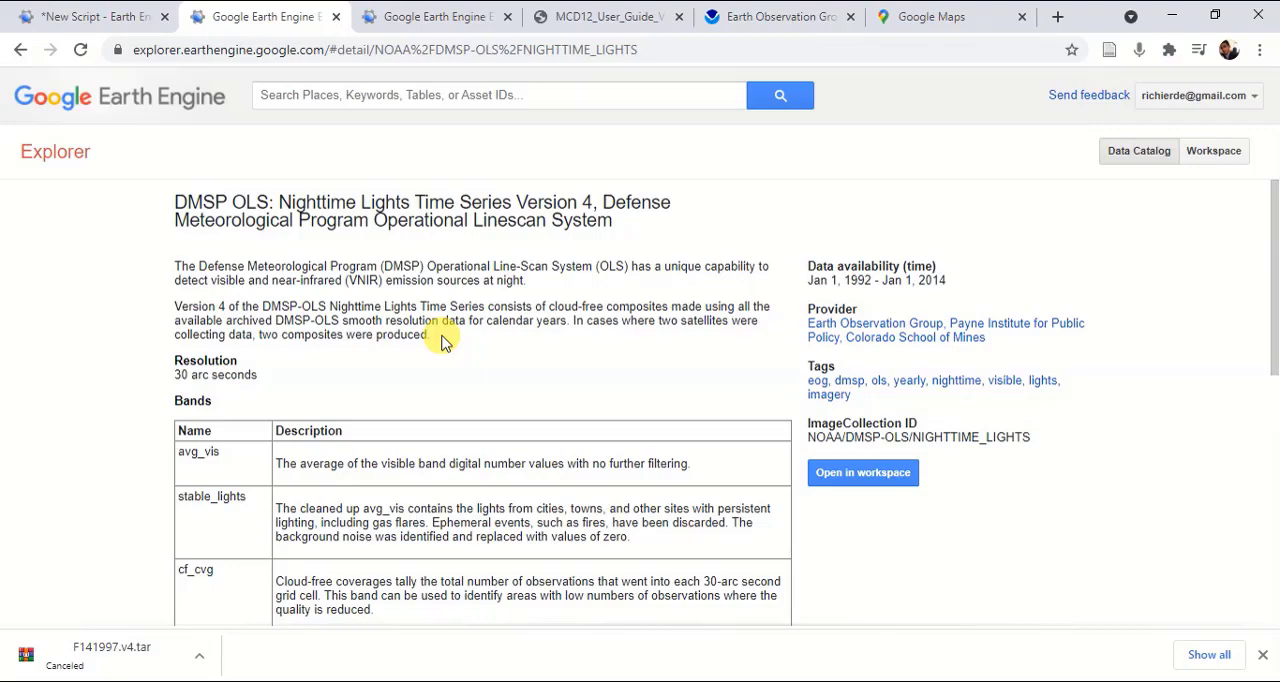
pyautogui.scroll(-3)
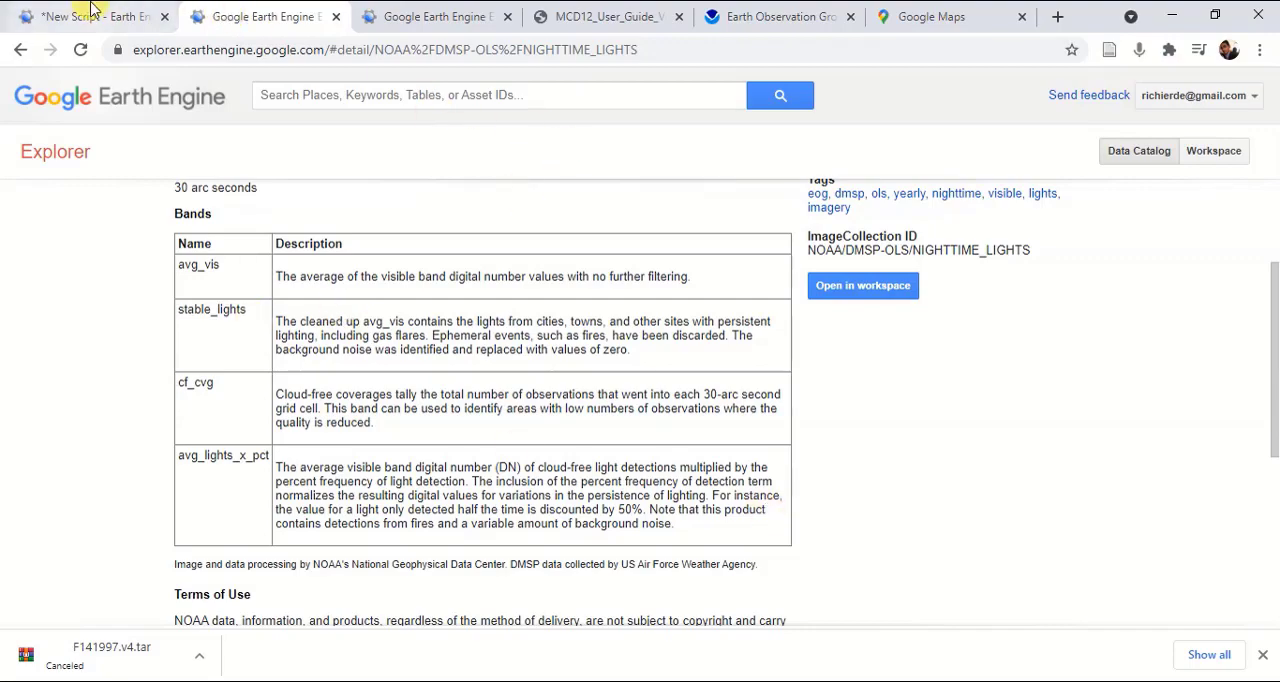
# Return to the script, then bring the MCD12Q1 catalog page with the LC_Type2 band back up.
pyautogui.click(90, 16)
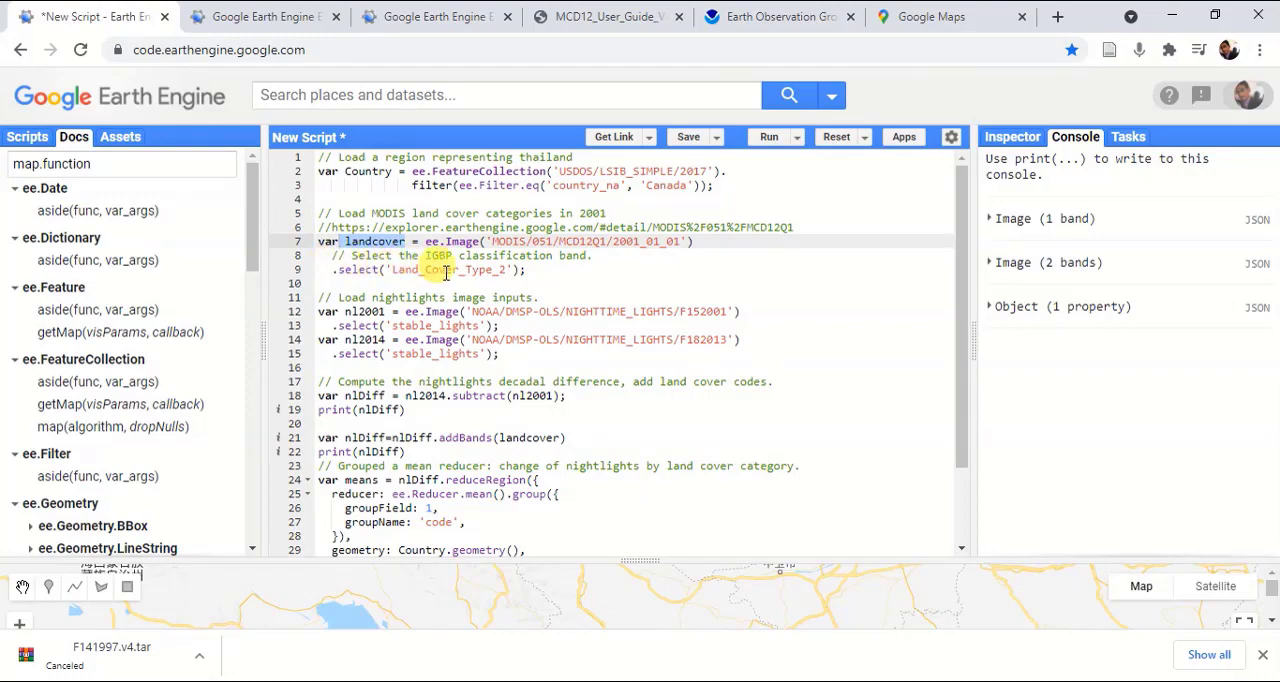
pyautogui.click(264, 16)
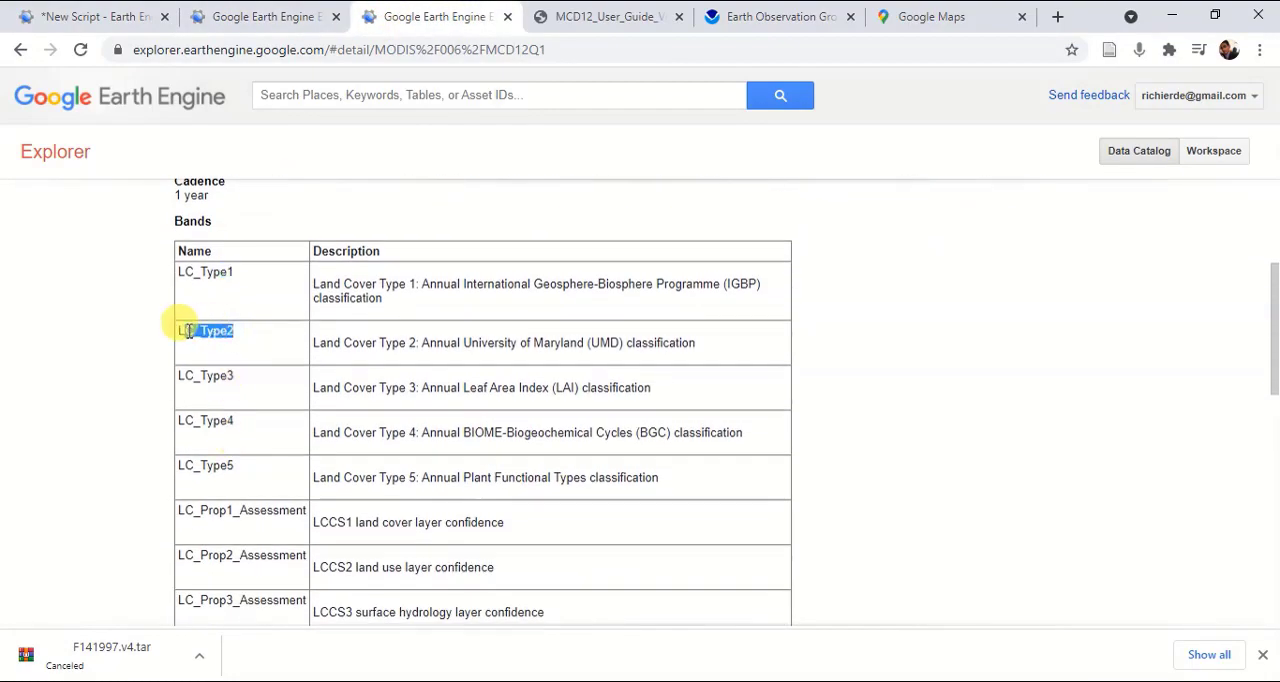
# Scroll the MCD12Q1 bands table, then switch to the DMSP-OLS Nighttime Lights catalog tab.
pyautogui.scroll(-3)
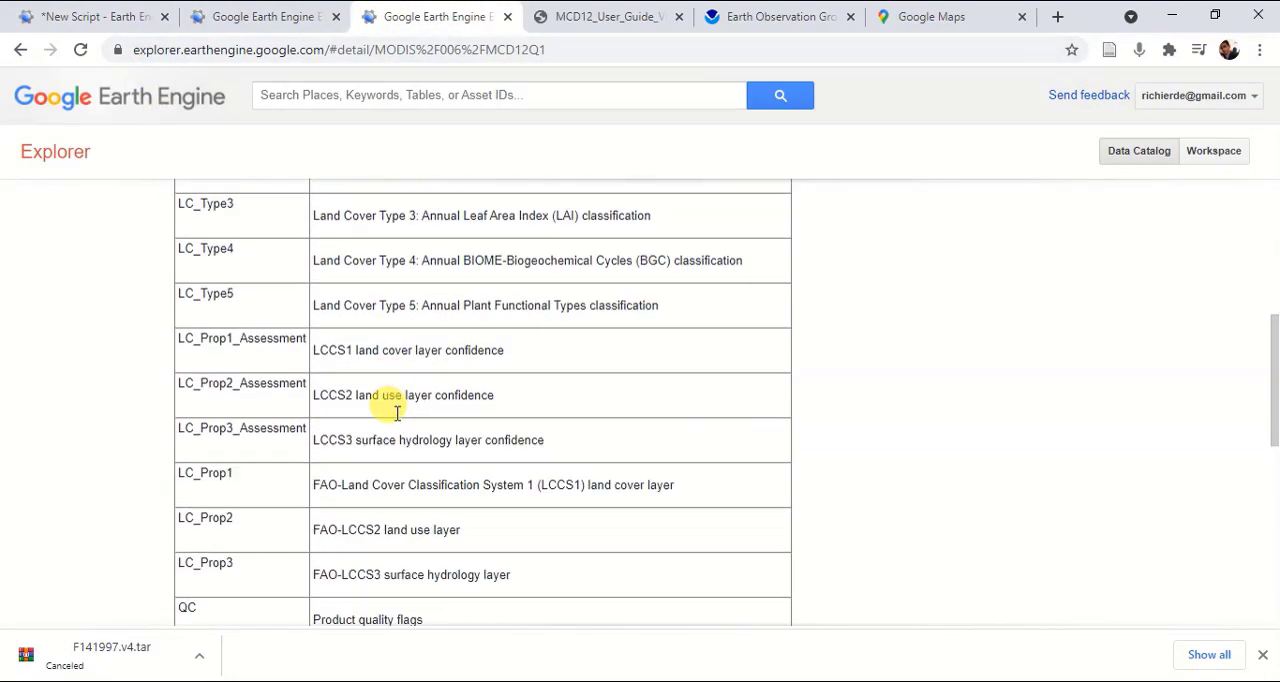
pyautogui.scroll(3)
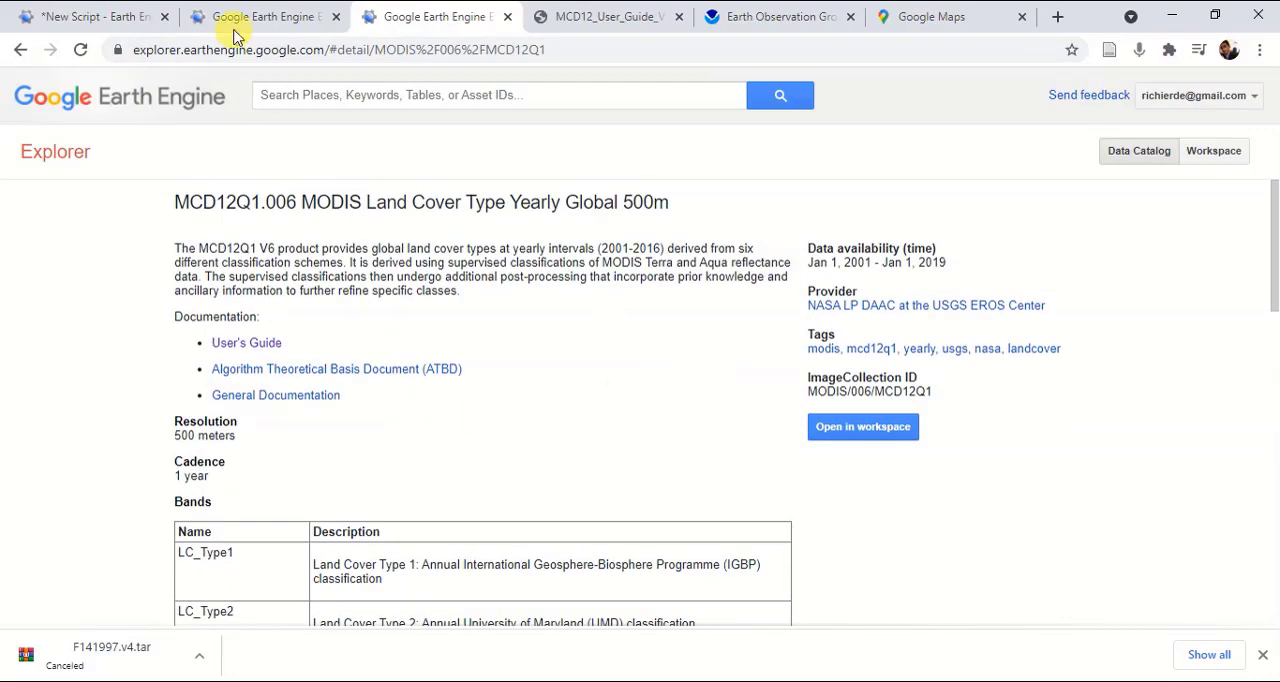
pyautogui.click(92, 16)
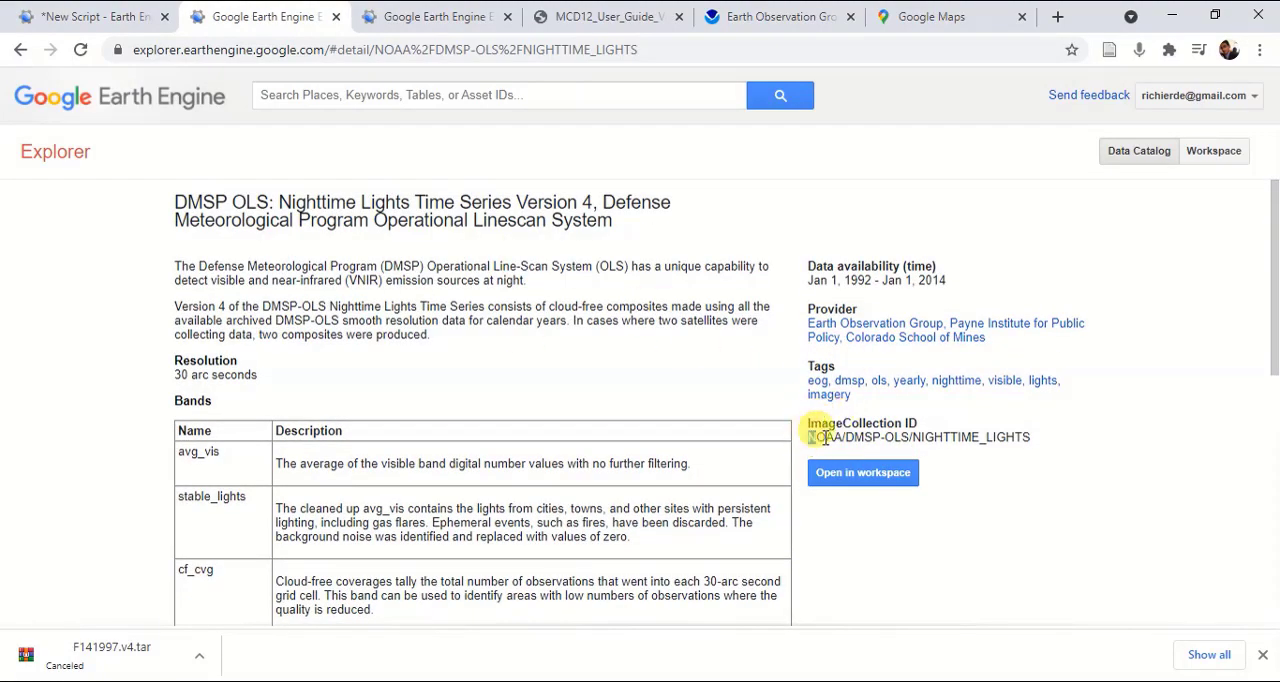
# Check the F152001 nightlights image ID in the script, then switch to the NOAA download page.
pyautogui.click(90, 16)
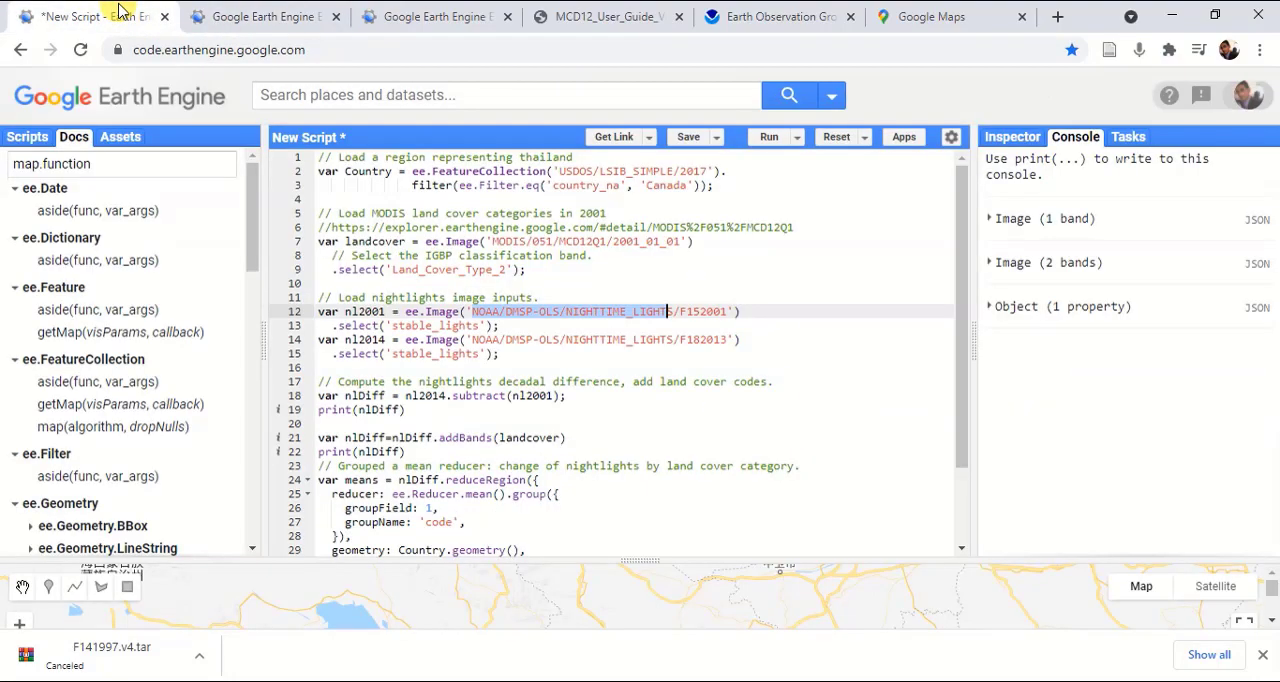
pyautogui.moveTo(692, 300)
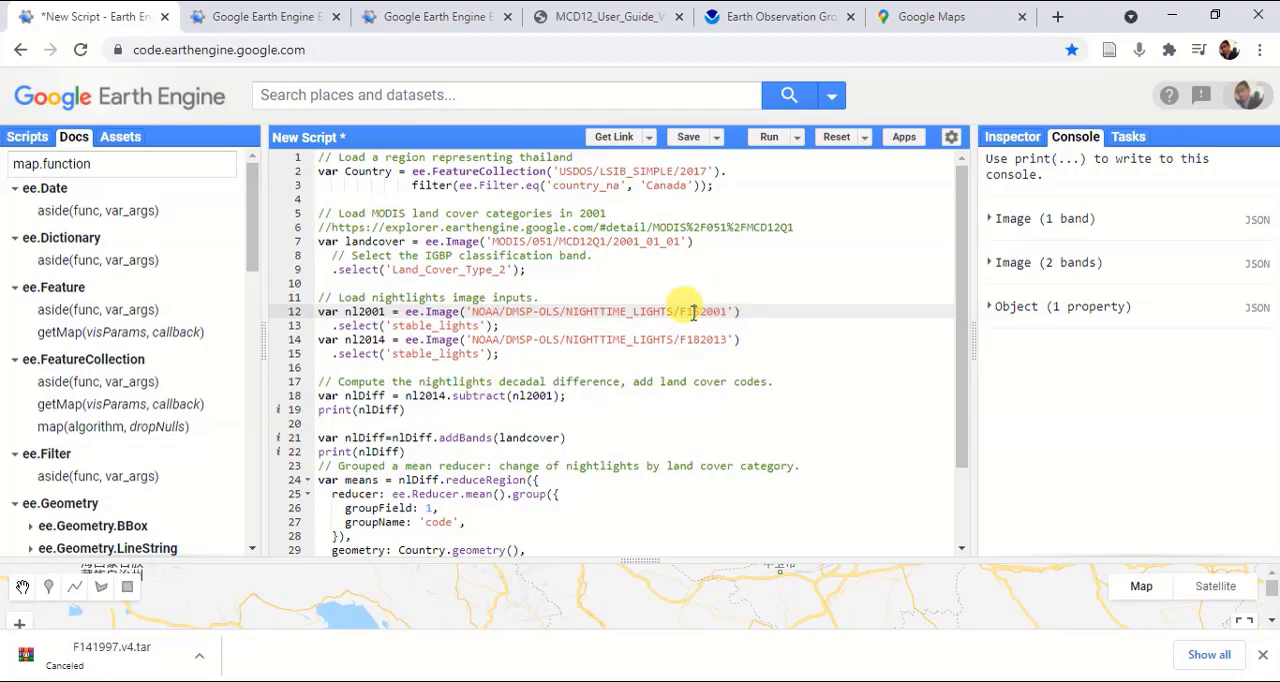
pyautogui.click(778, 16)
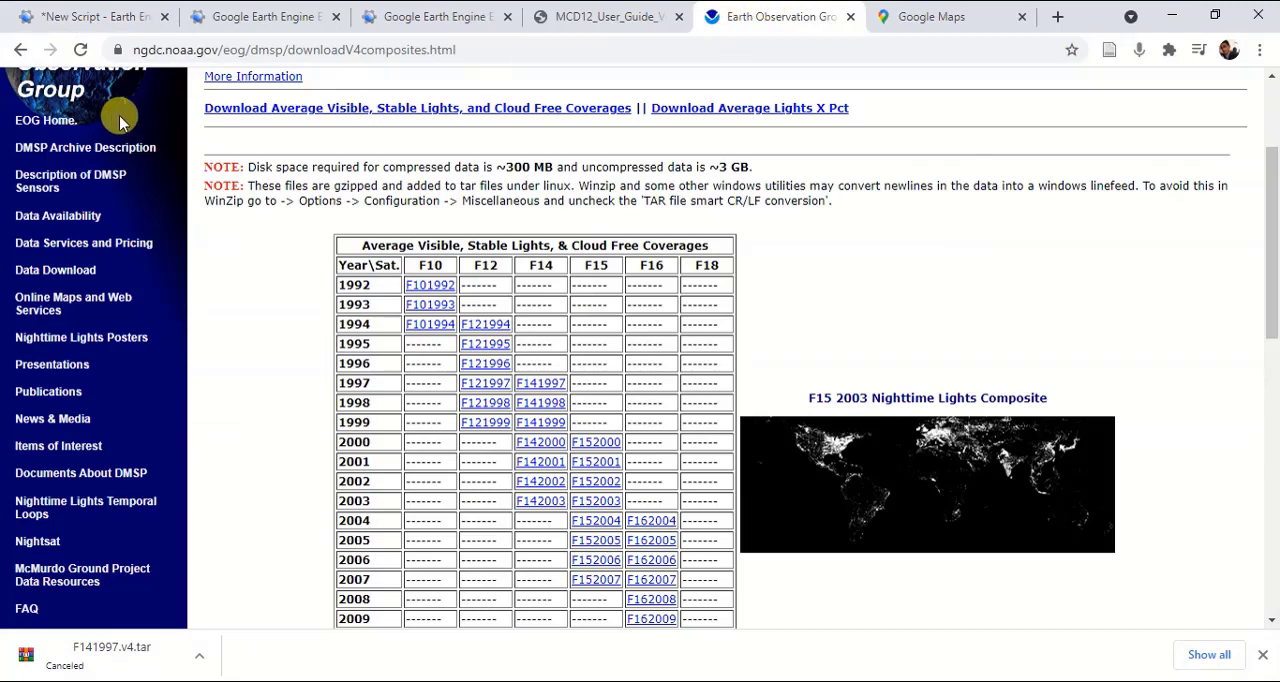
# Review the Average Visible, Stable Lights composites table, then return to the script.
pyautogui.scroll(3)
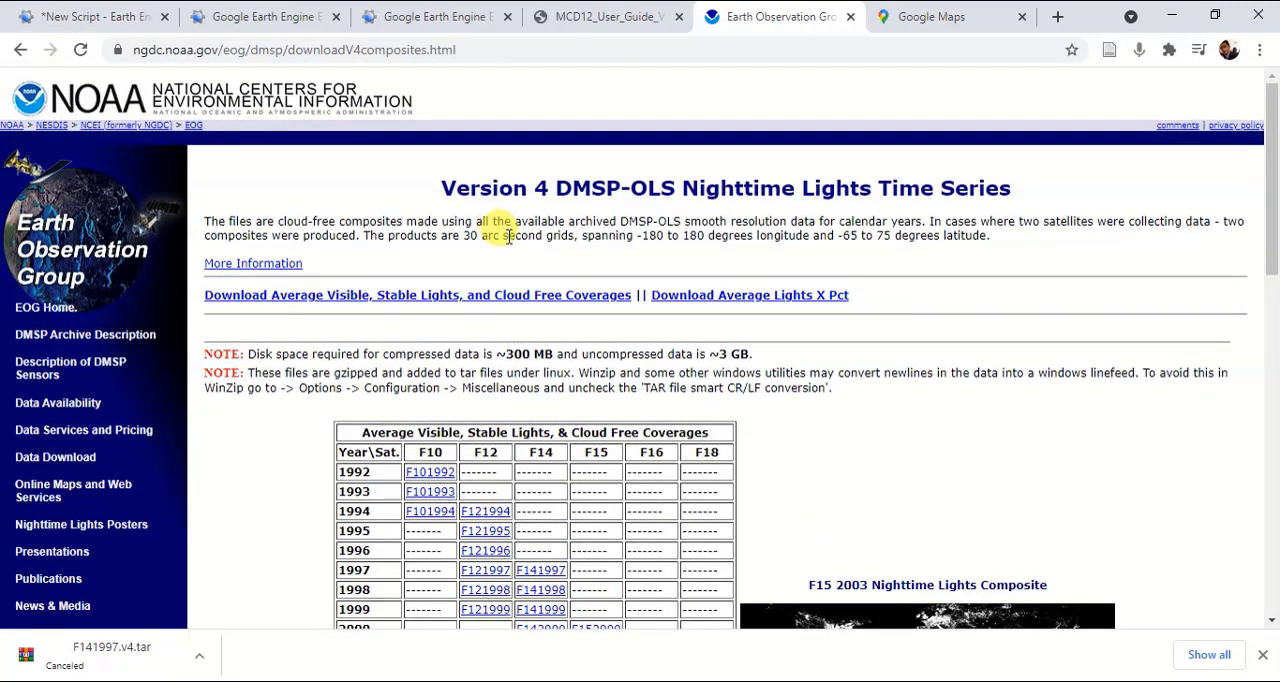
pyautogui.scroll(-3)
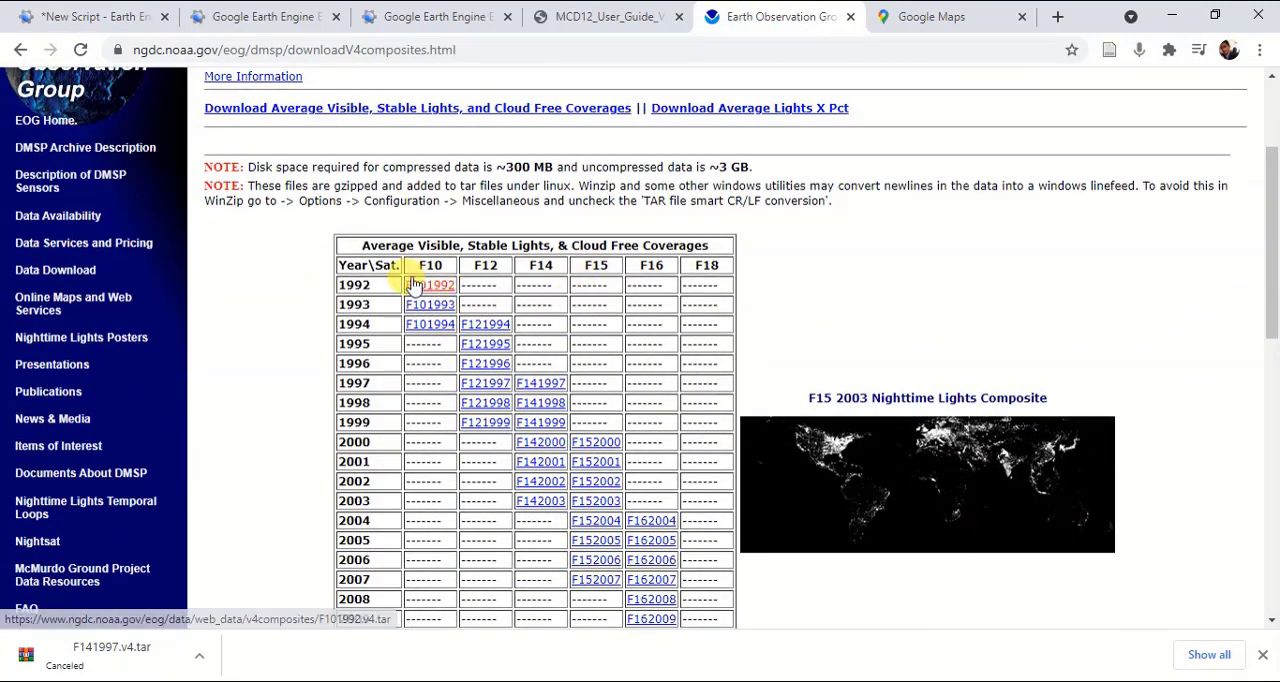
pyautogui.scroll(-3)
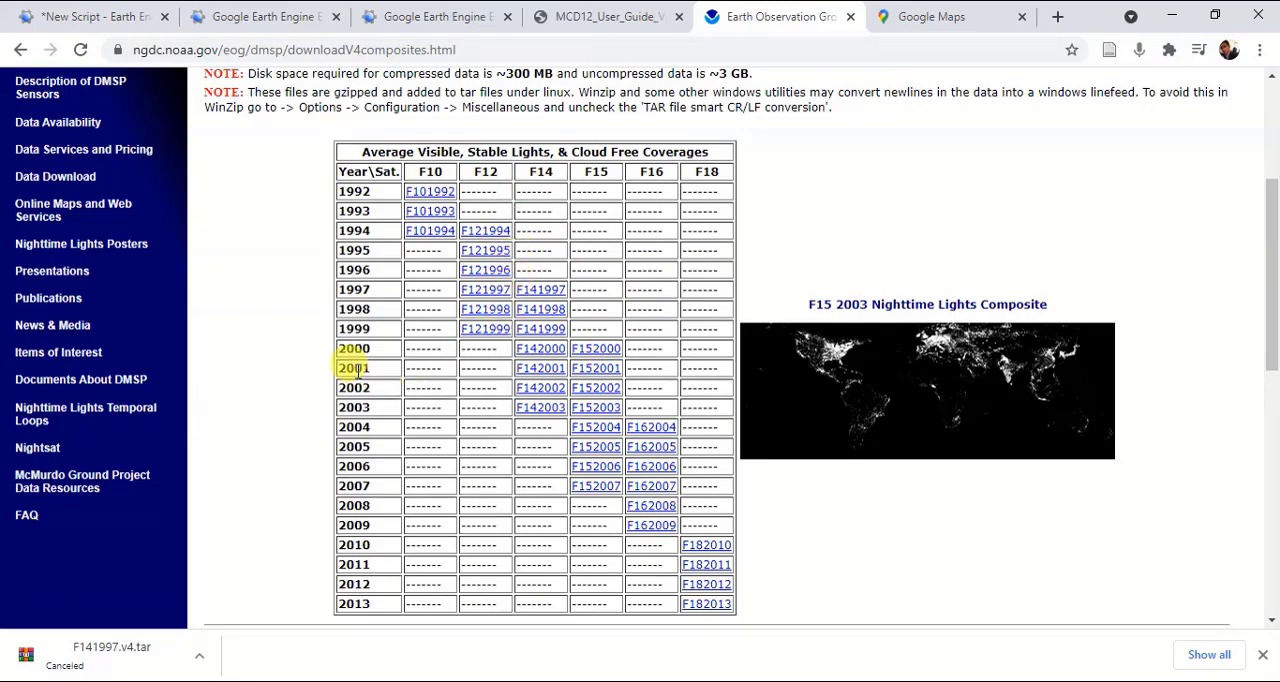
pyautogui.moveTo(516, 368)
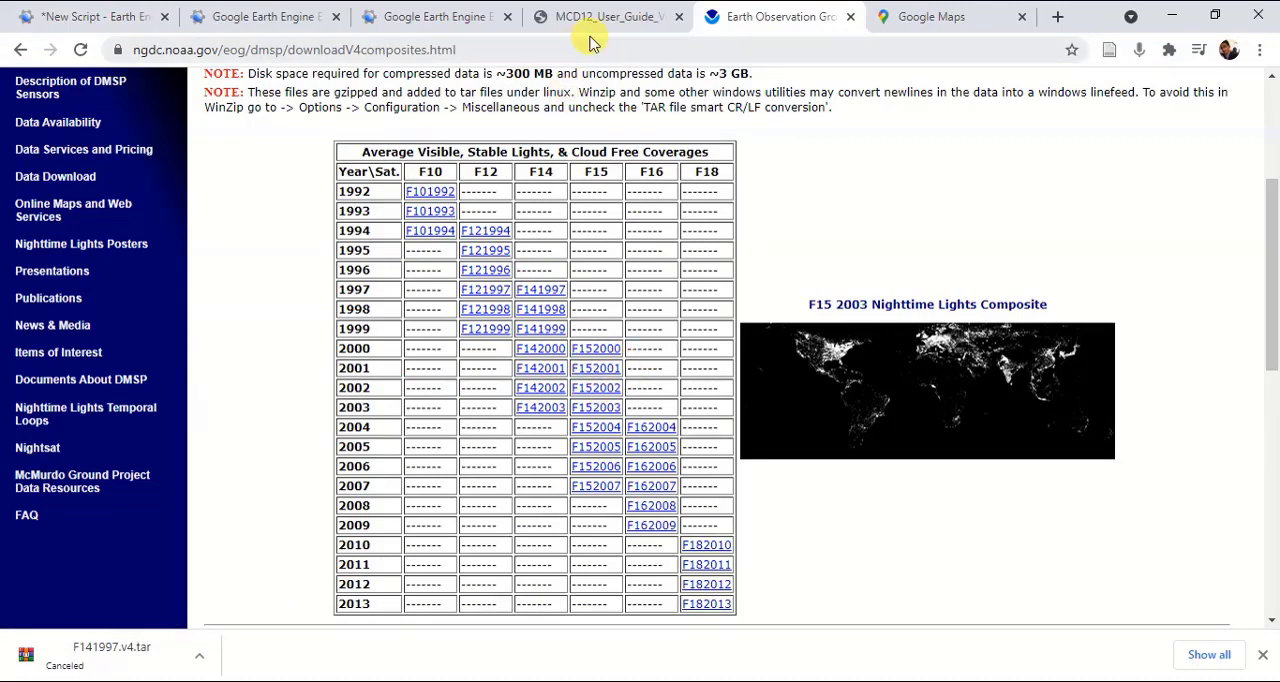
pyautogui.click(90, 16)
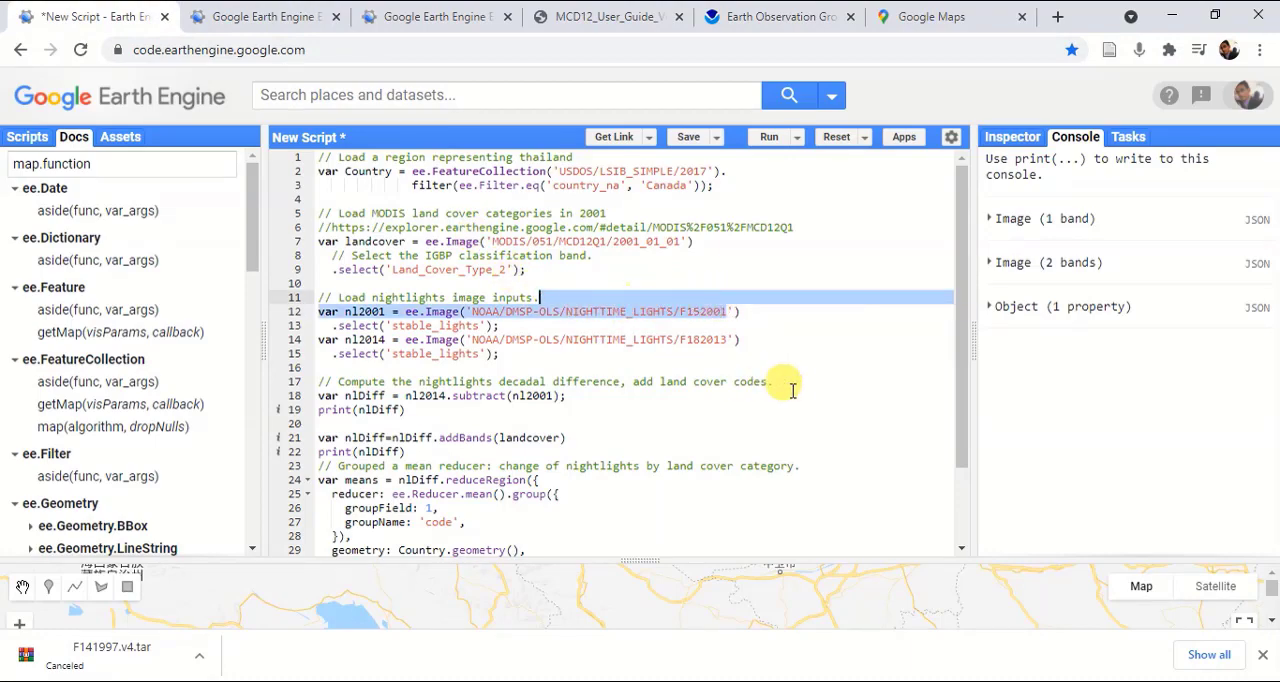
pyautogui.moveTo(524, 344)
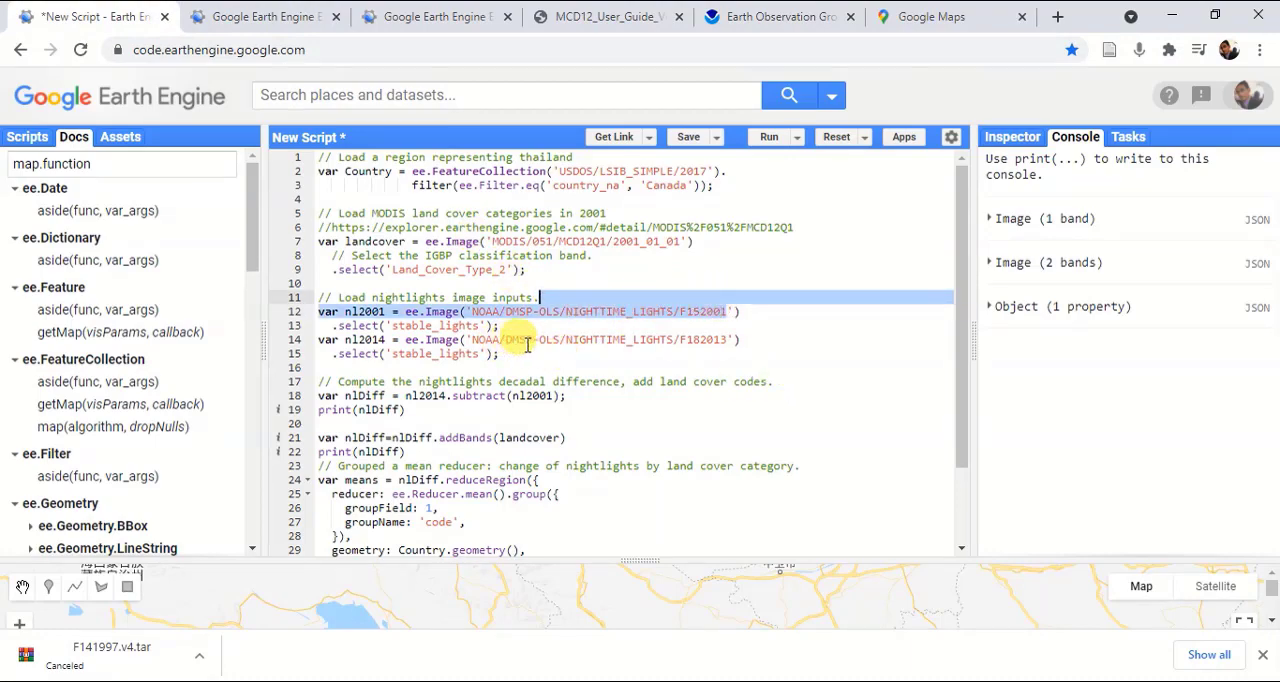
pyautogui.scroll(-3)
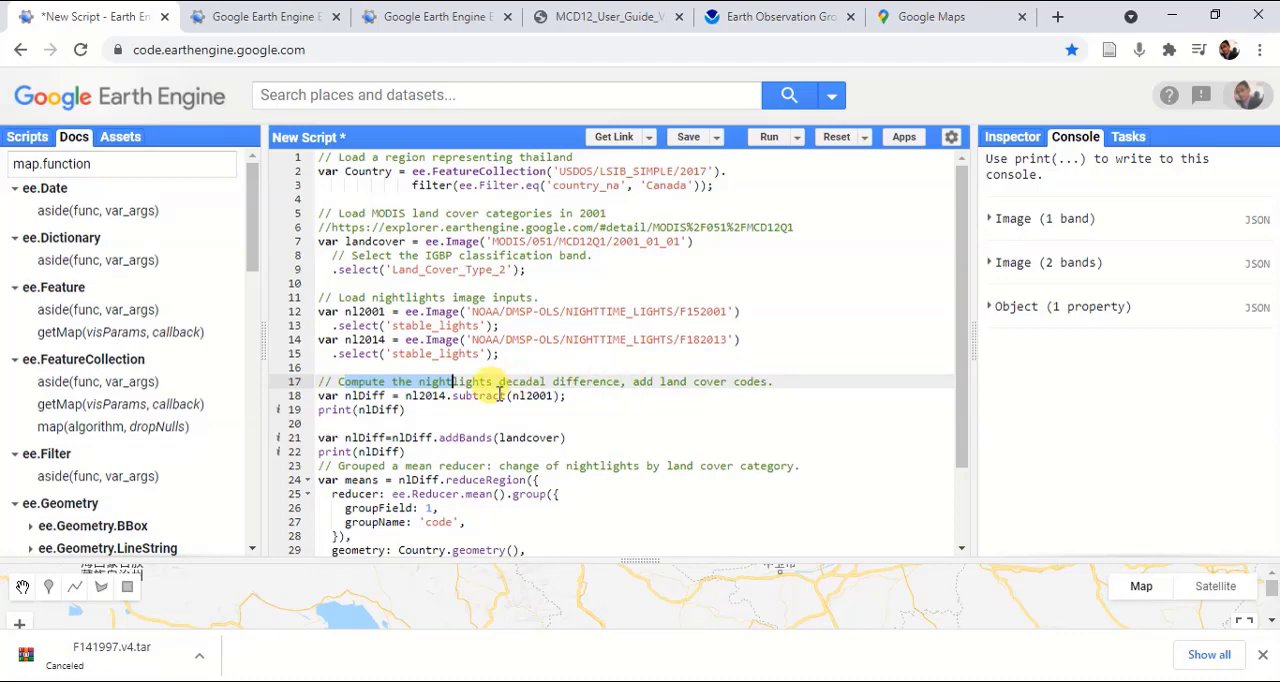
pyautogui.moveTo(696, 380)
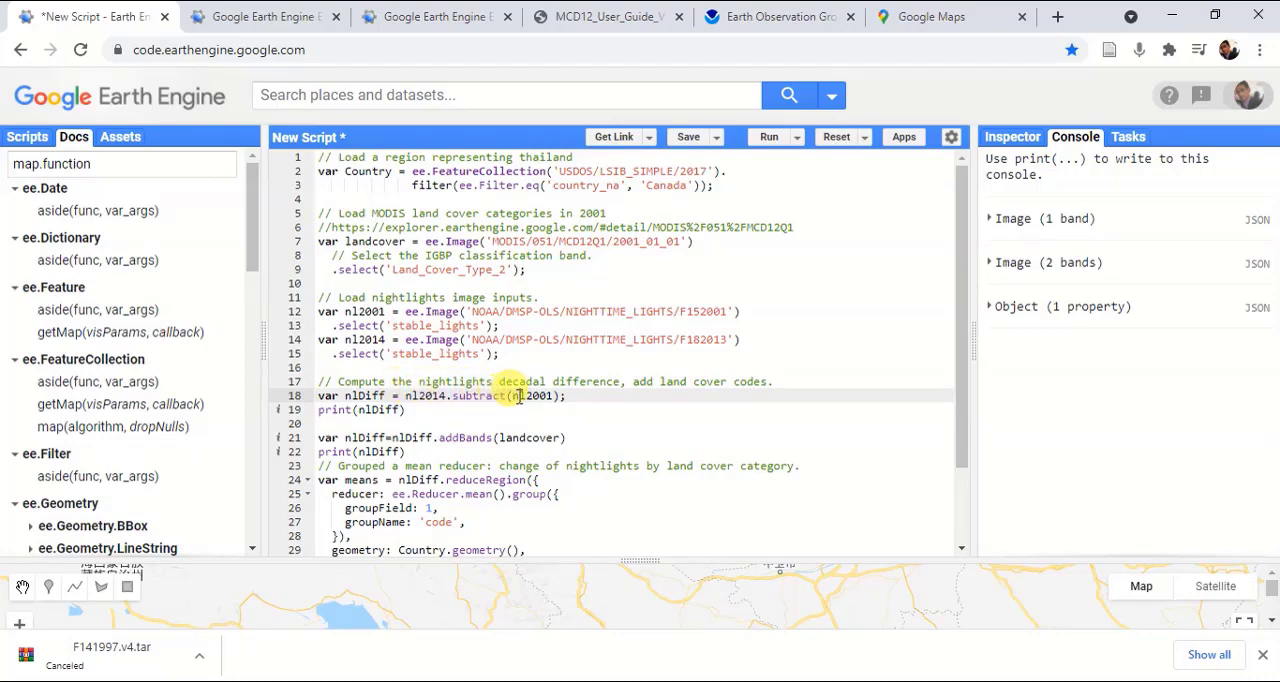
pyautogui.scroll(-3)
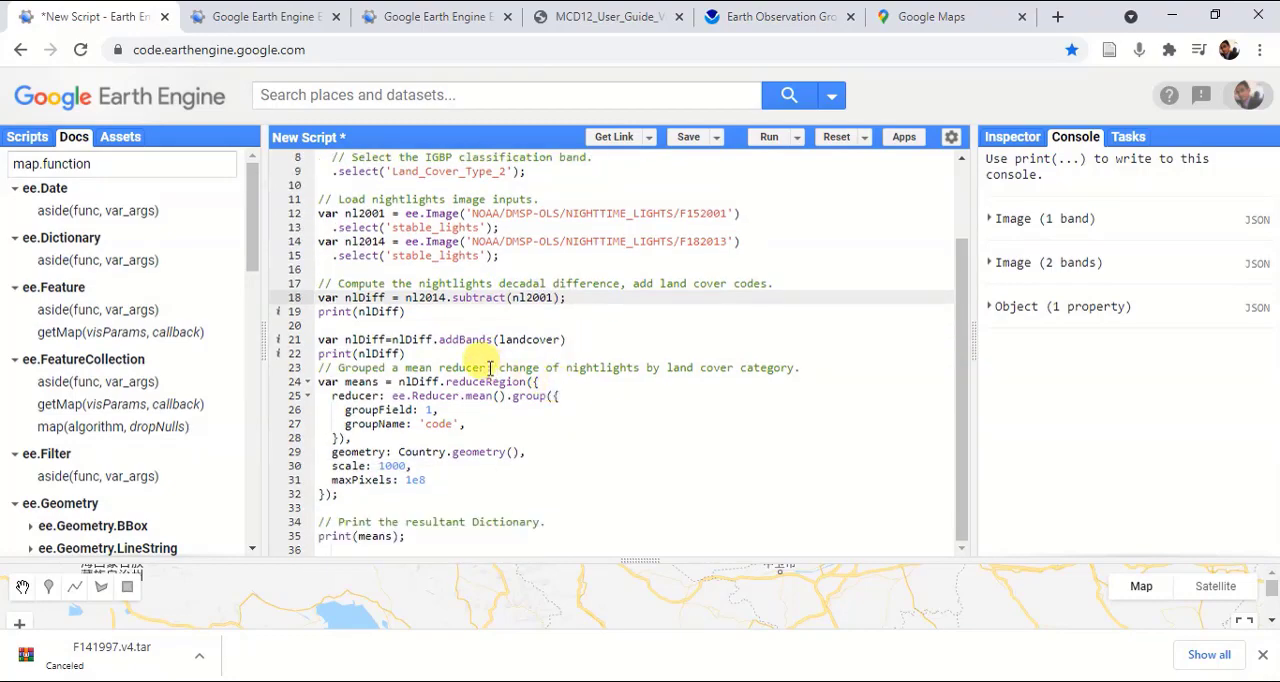
pyautogui.doubleClick(412, 340)
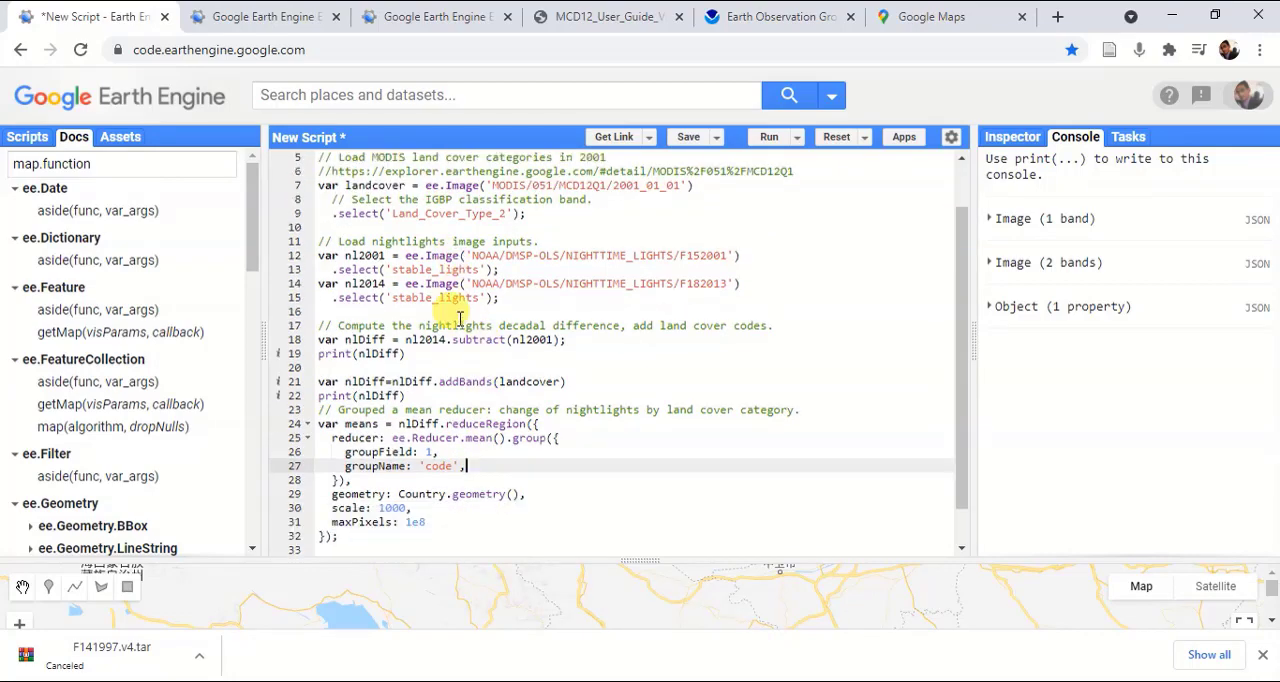
pyautogui.scroll(-3)
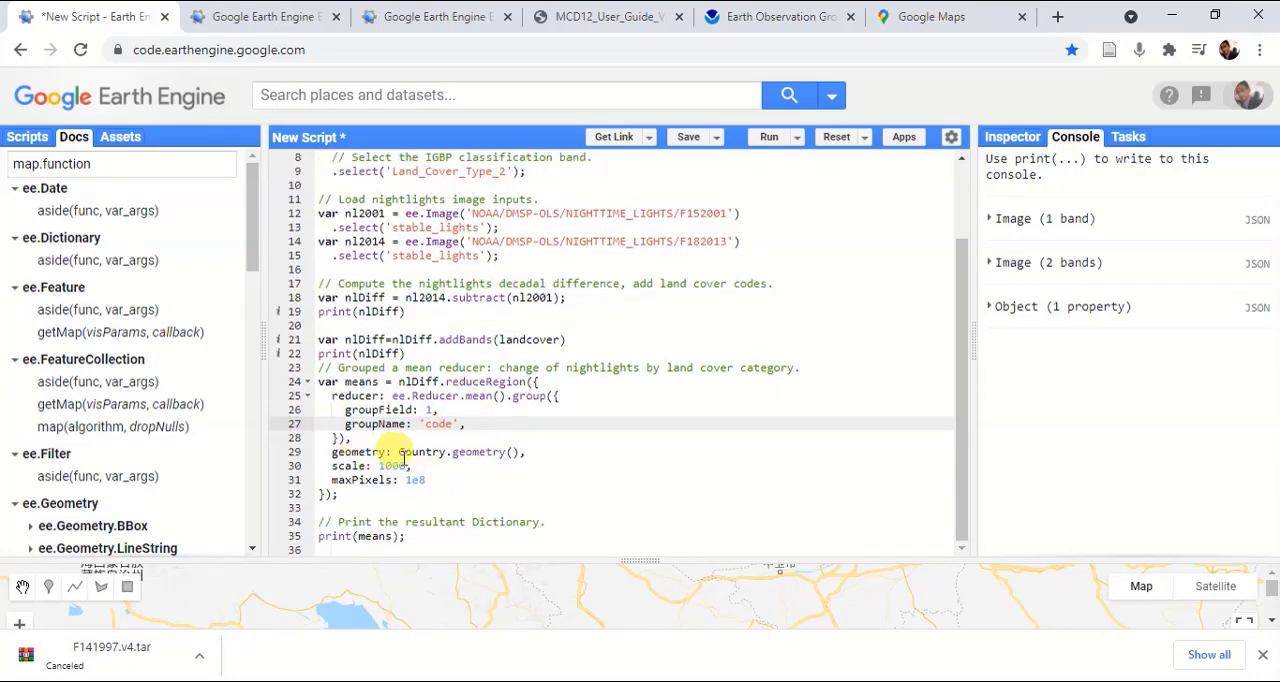
pyautogui.doubleClick(420, 452)
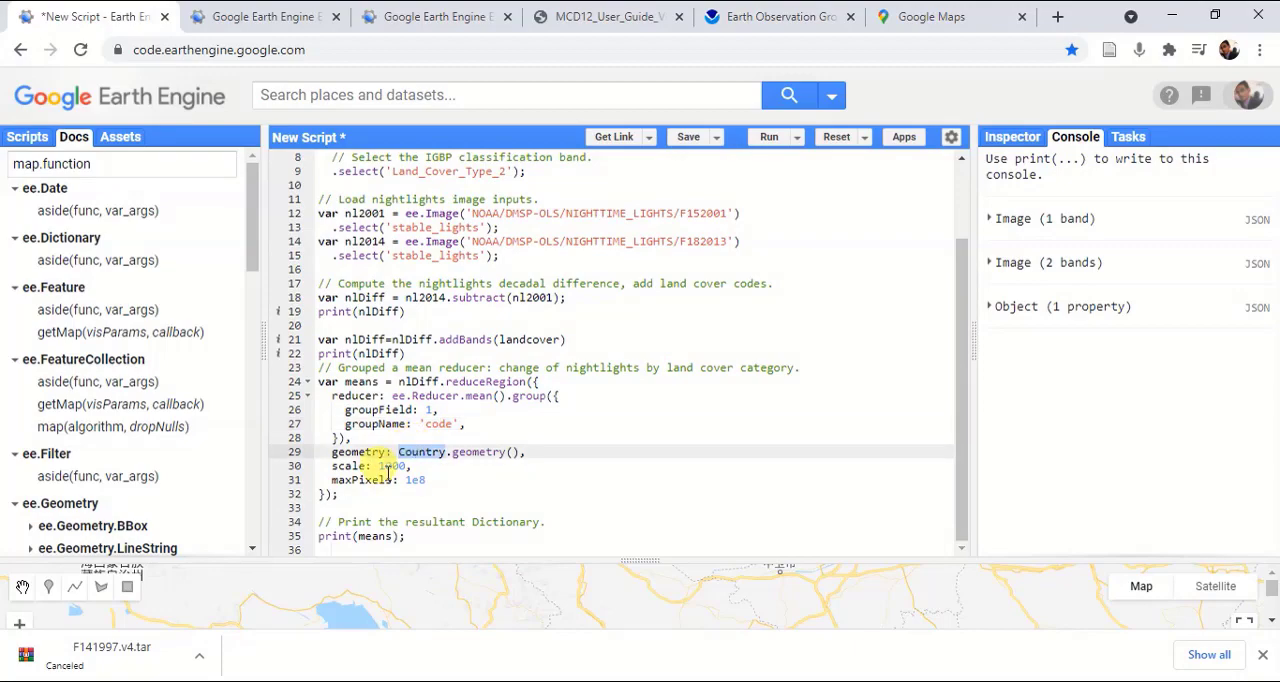
pyautogui.scroll(3)
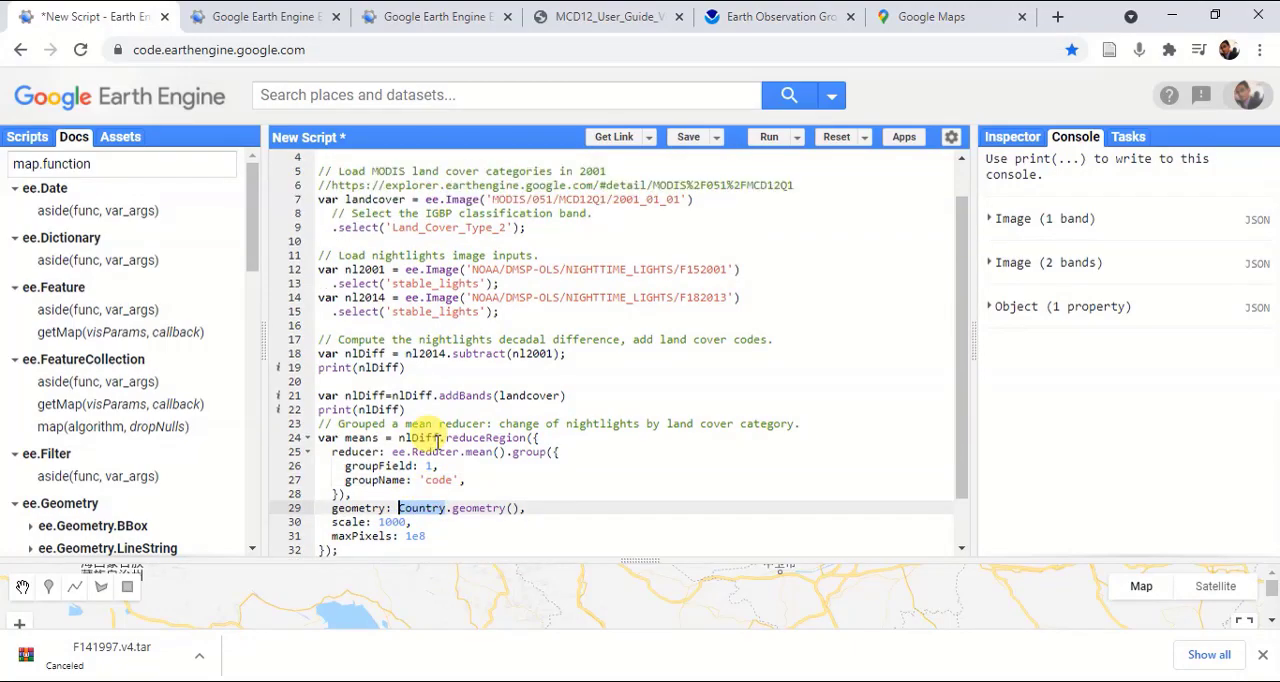
pyautogui.scroll(-3)
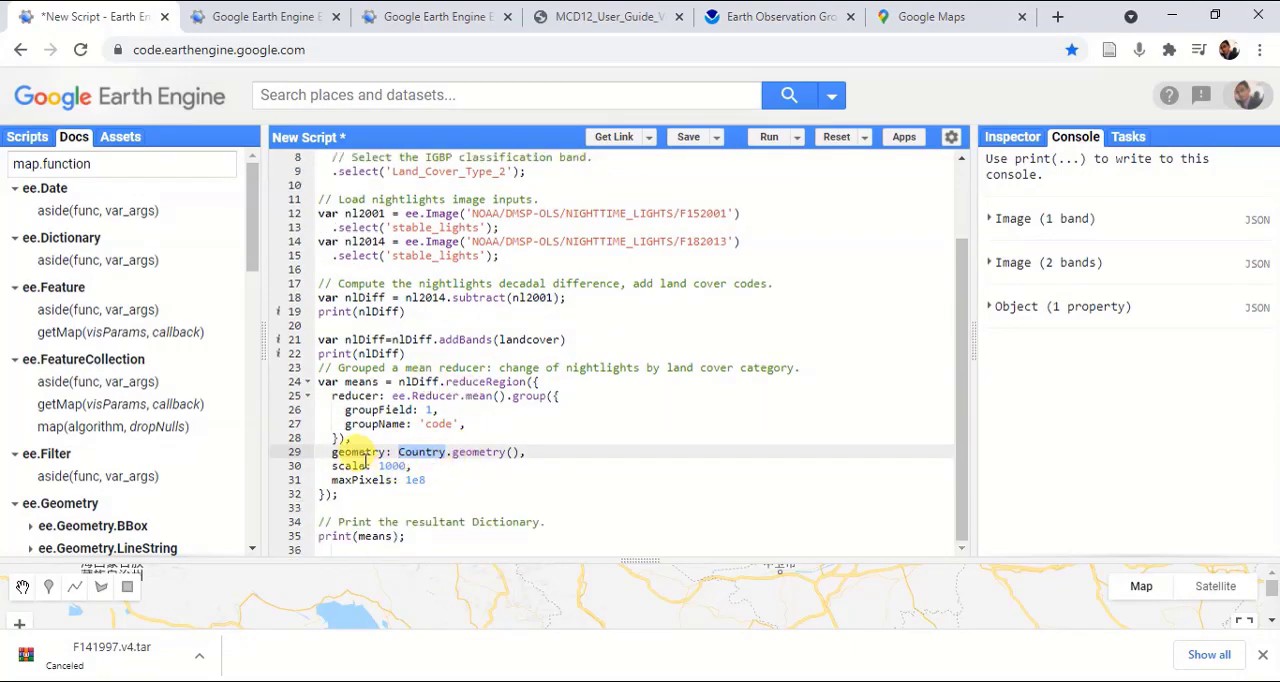
pyautogui.doubleClick(350, 464)
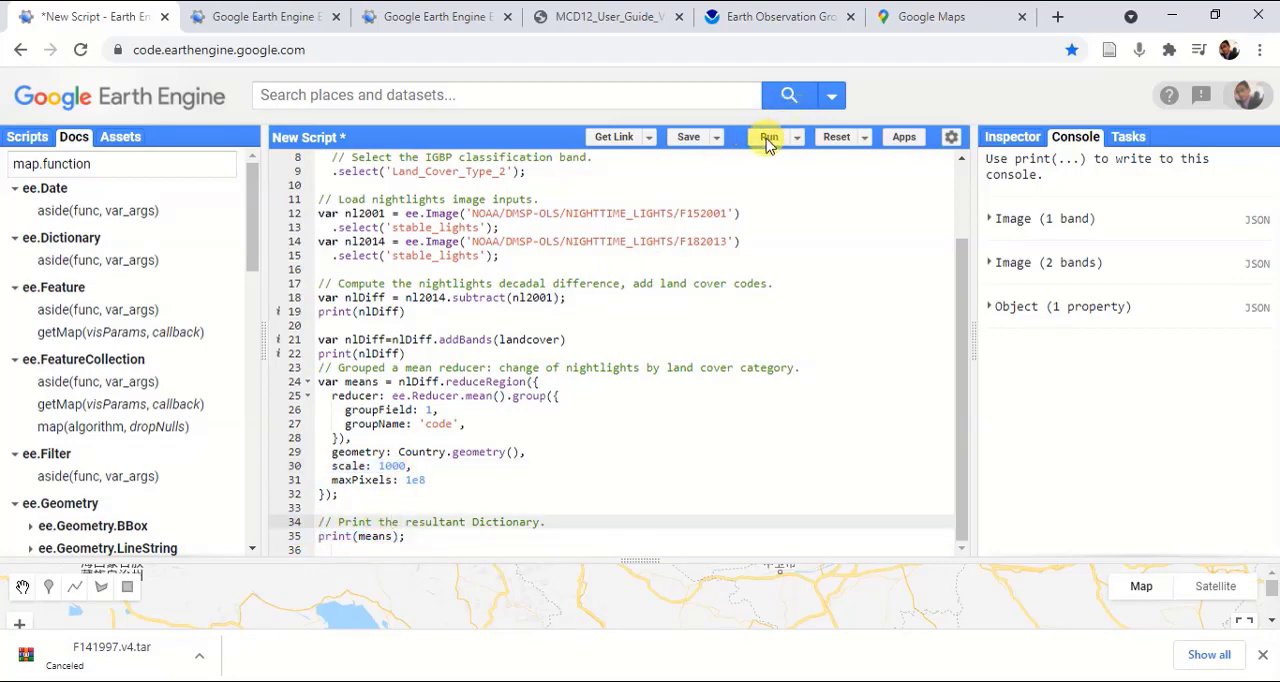
# Run the script and view the Console's one-band image, two-band image and object output.
pyautogui.click(768, 136)
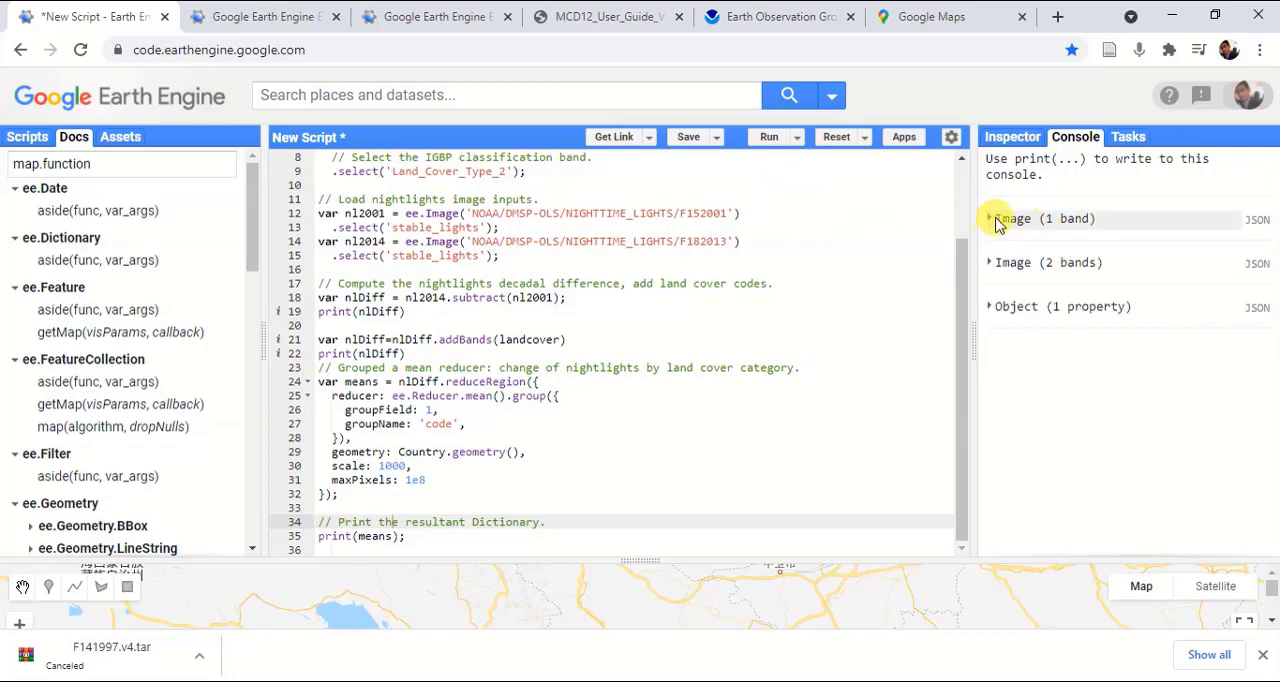
pyautogui.scroll(3)
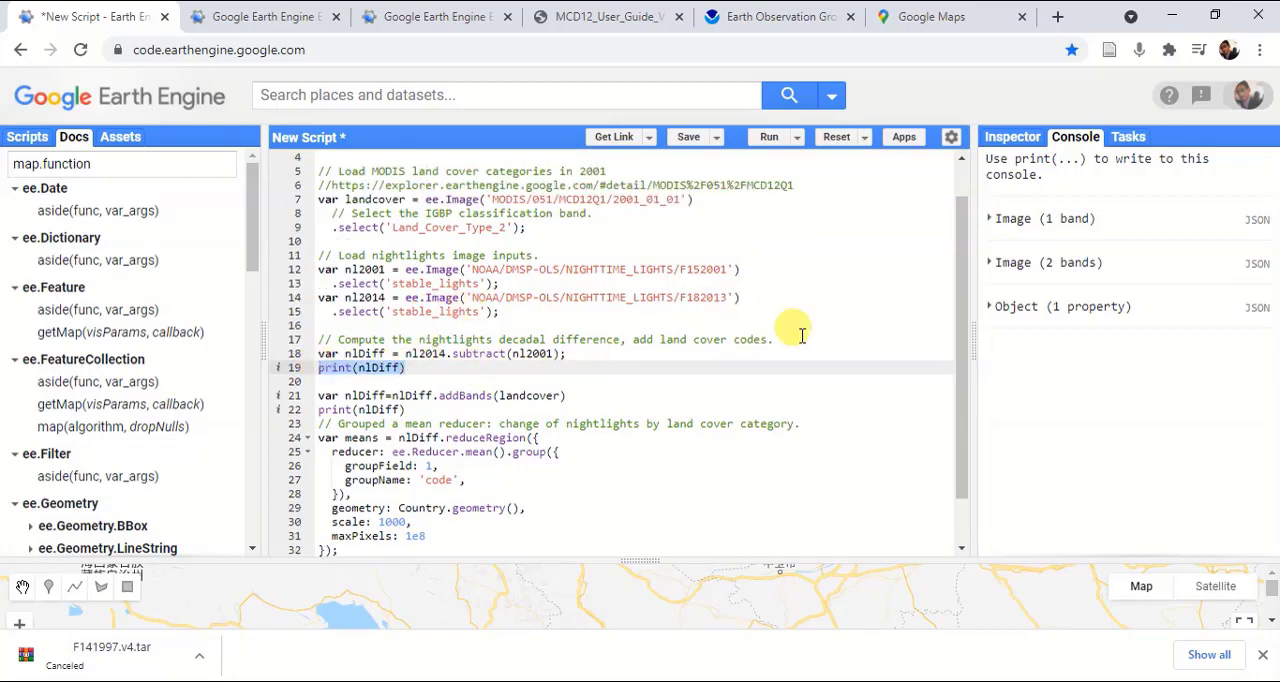
# Expand the one-band difference image to its stable_lights band properties, then collapse them.
pyautogui.click(992, 220)
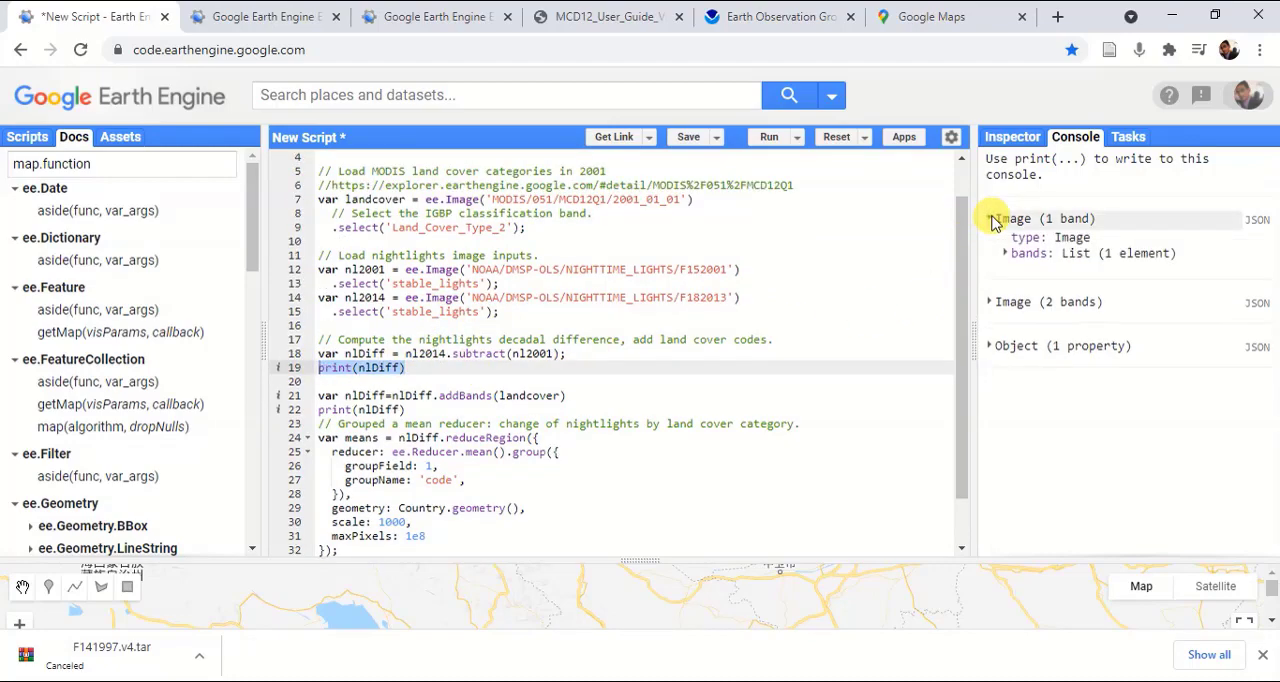
pyautogui.click(1004, 252)
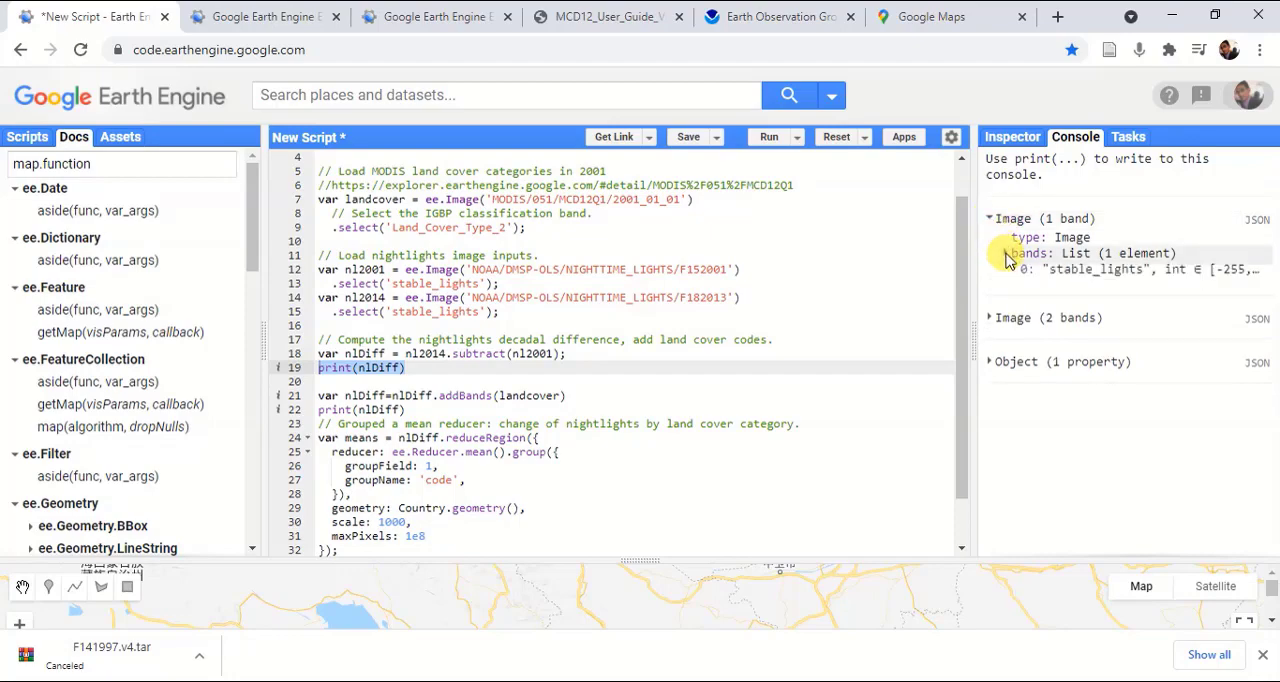
pyautogui.click(1006, 252)
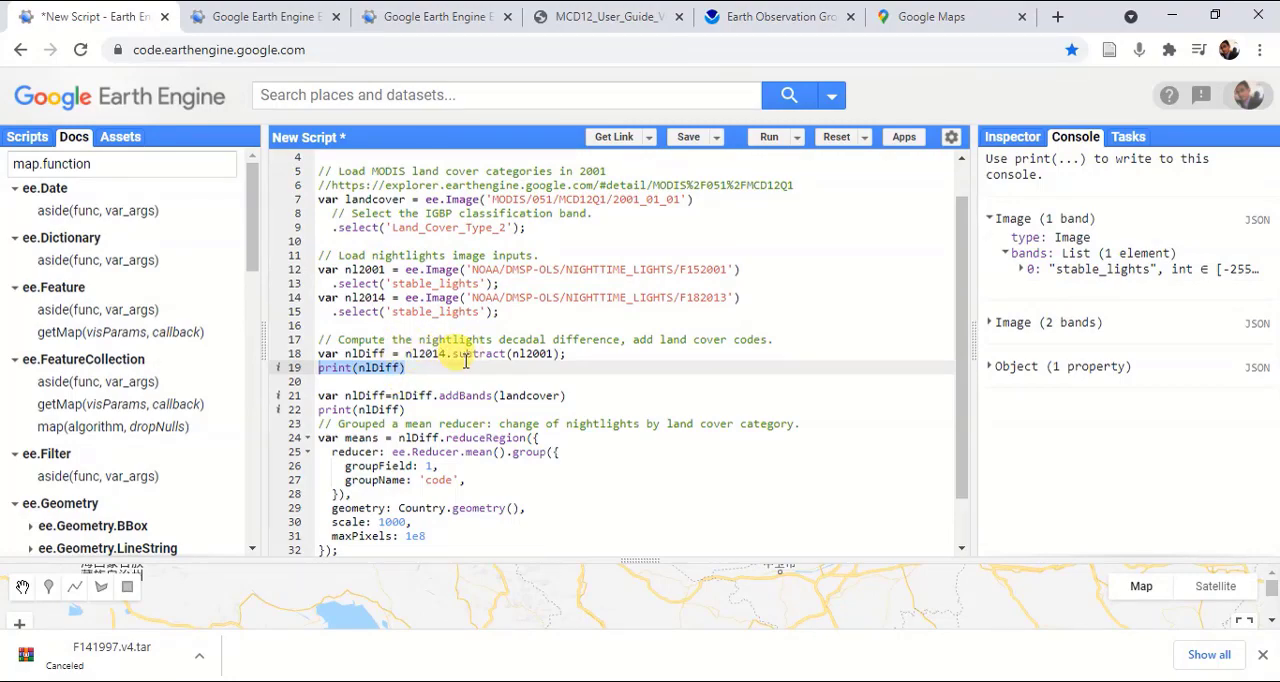
pyautogui.moveTo(704, 344)
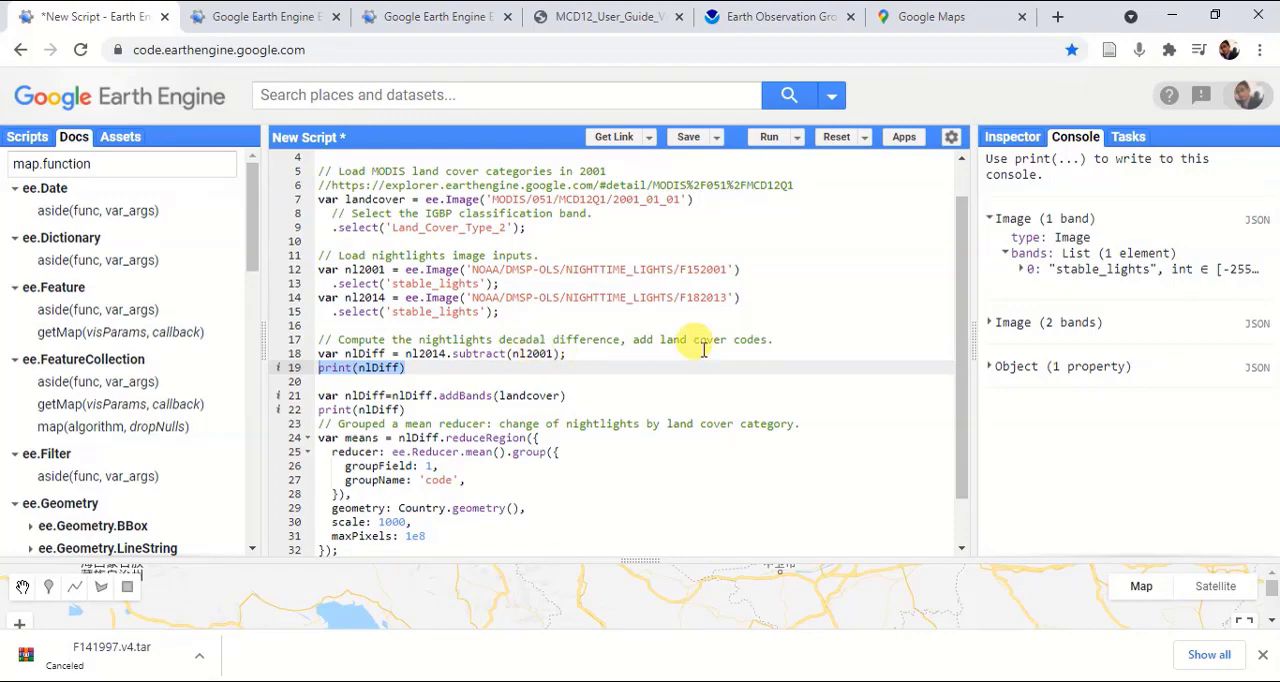
pyautogui.click(1020, 268)
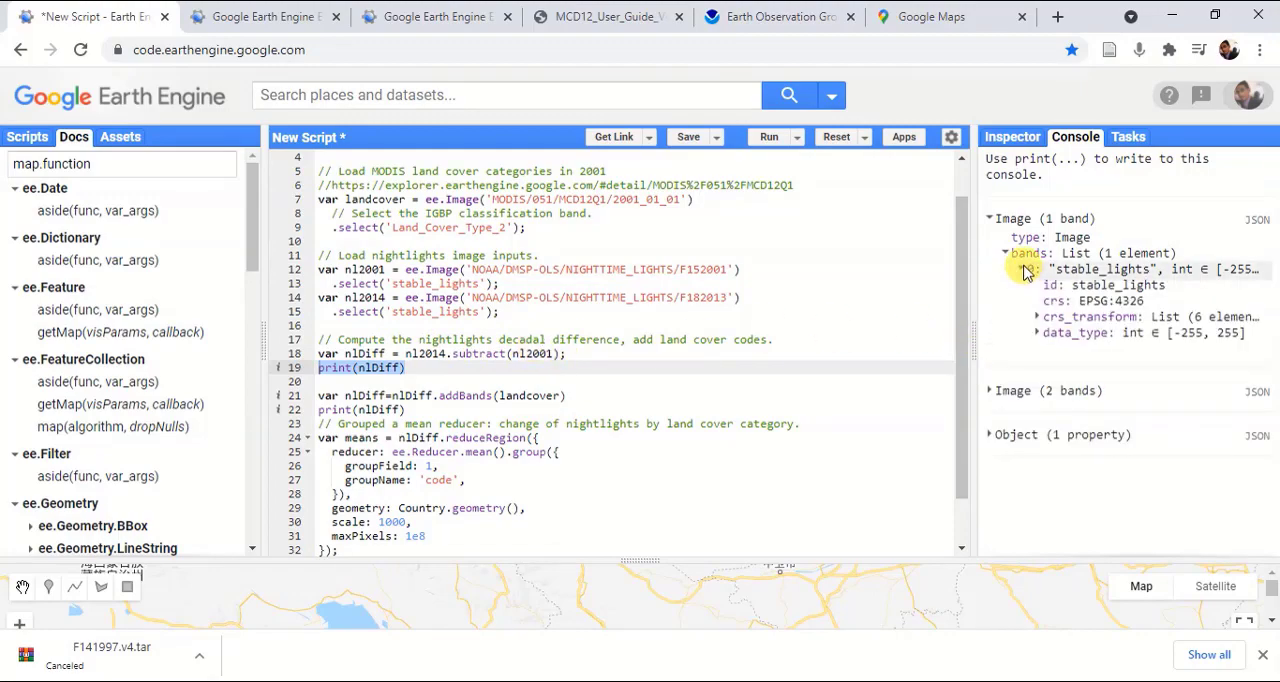
pyautogui.click(1004, 252)
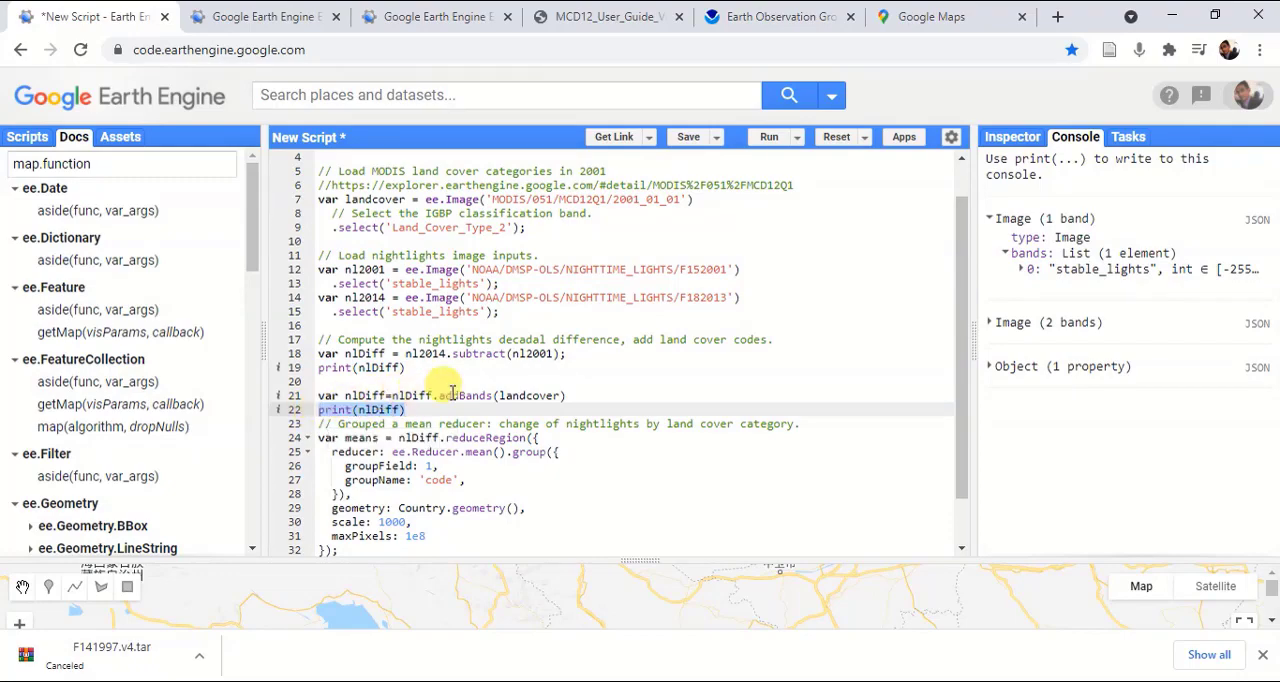
# Highlight addBands in line 21 and expand the two-band image to the Land_Cover_Type_2 band properties.
pyautogui.doubleClick(530, 396)
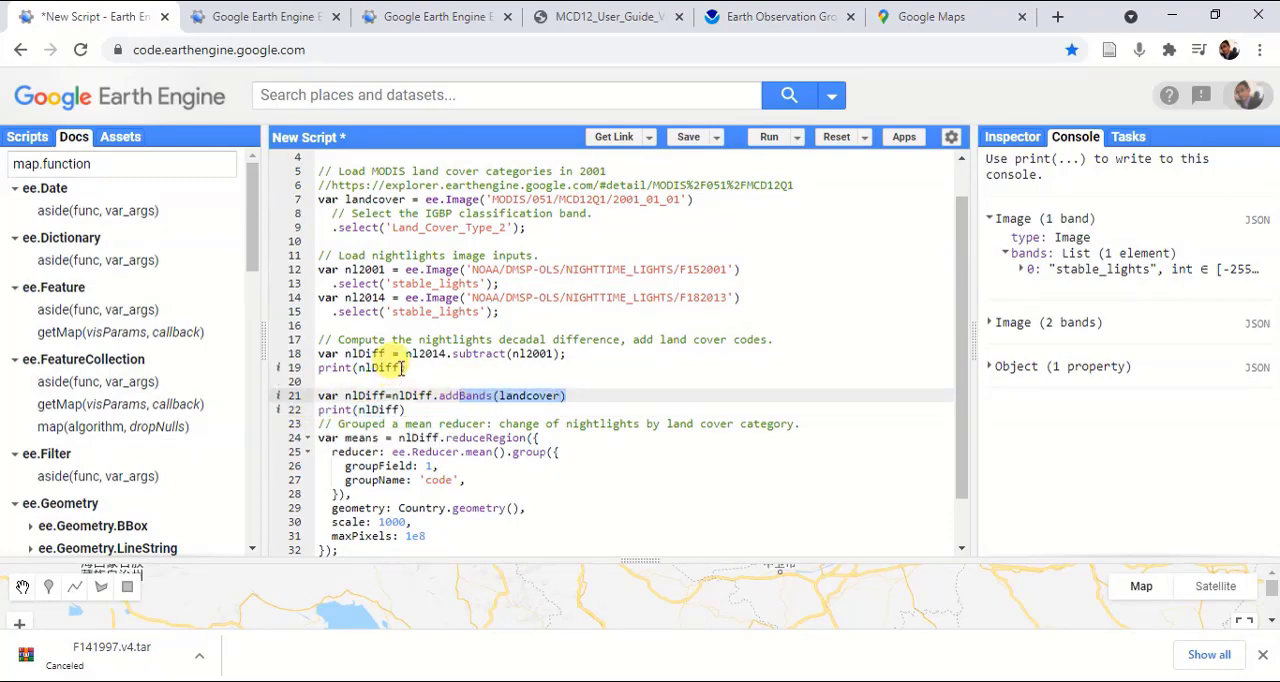
pyautogui.moveTo(970, 348)
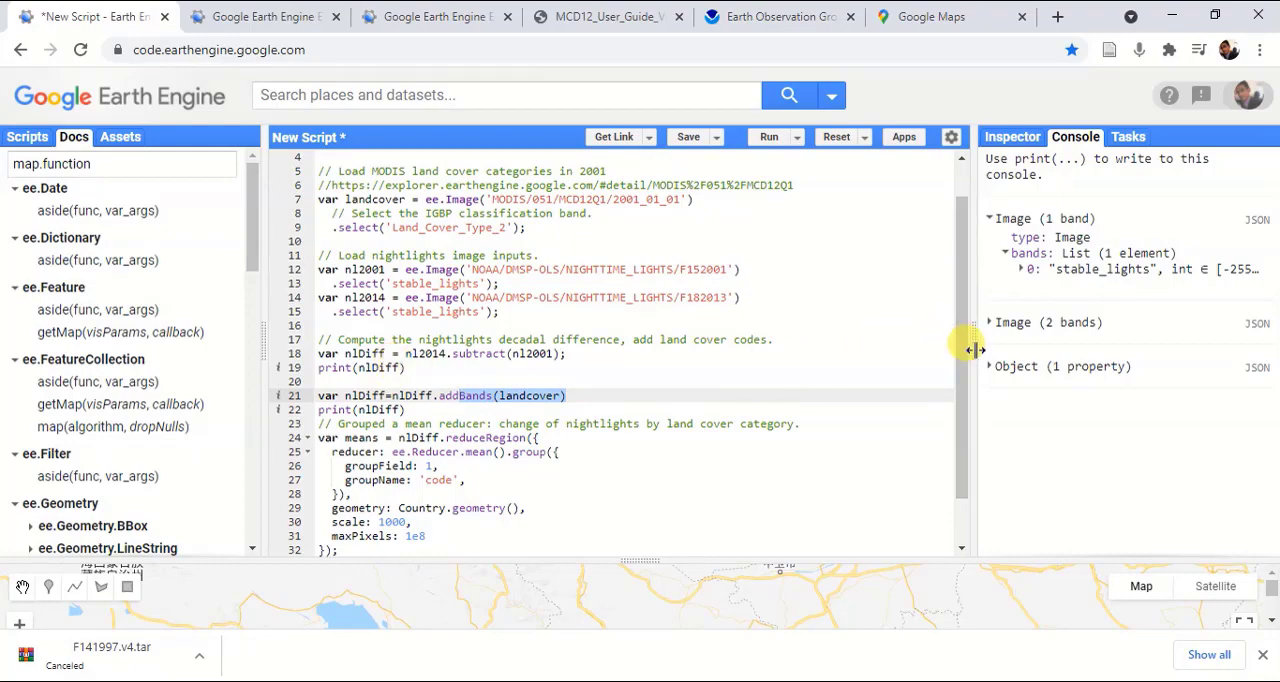
pyautogui.click(990, 322)
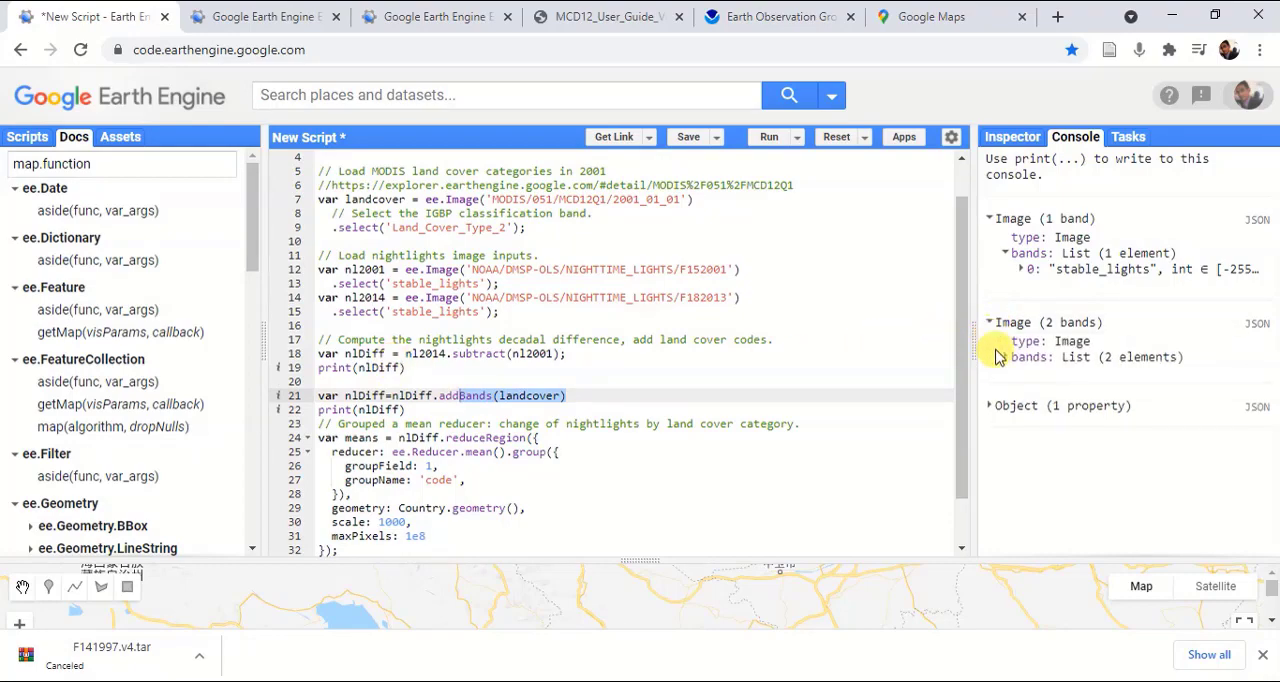
pyautogui.click(1008, 356)
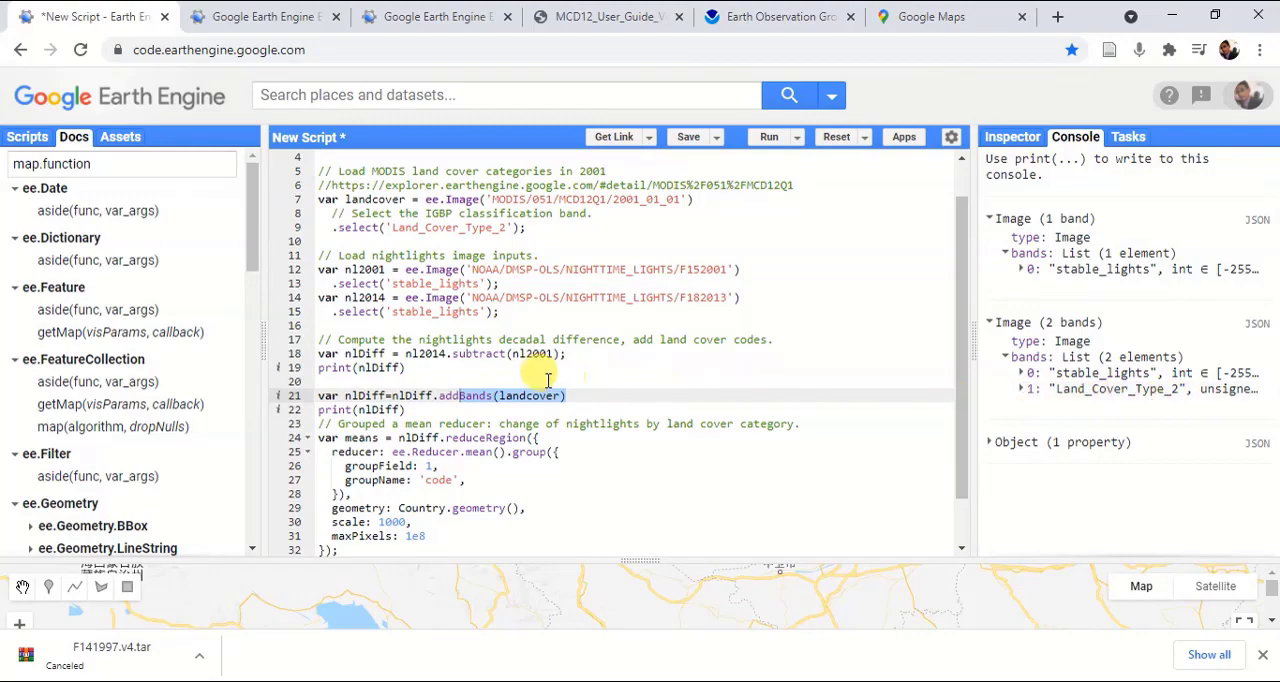
pyautogui.click(1022, 390)
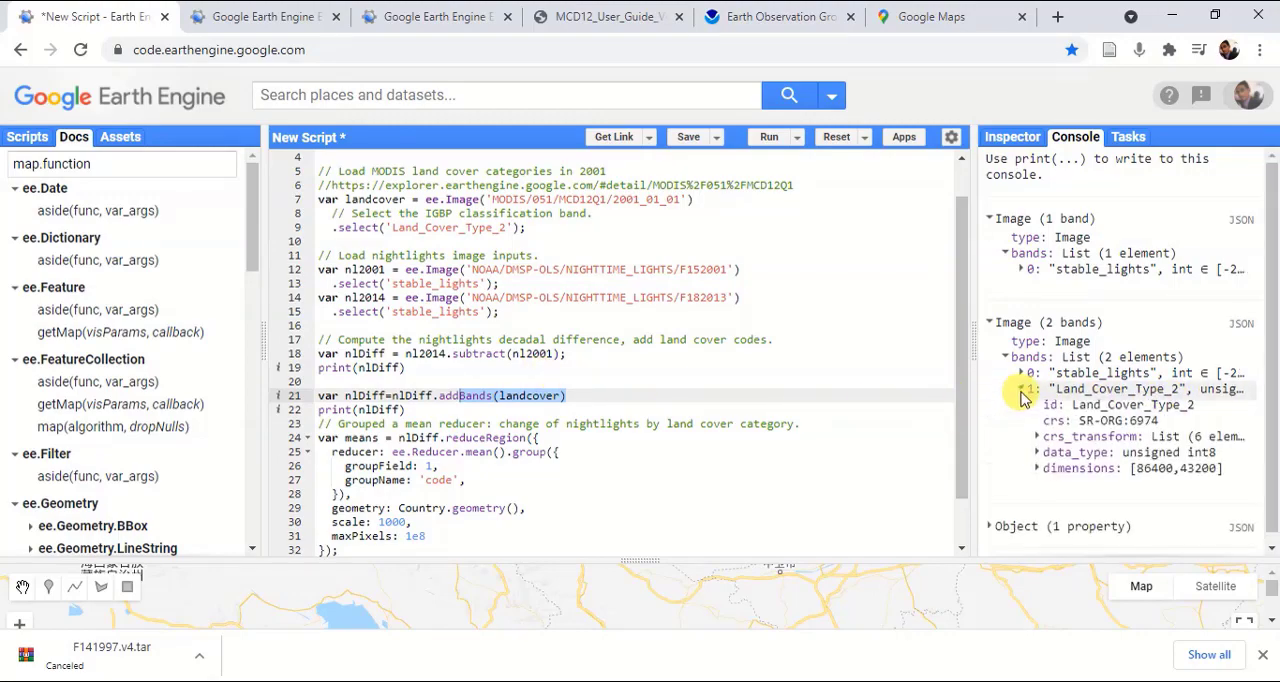
pyautogui.scroll(-3)
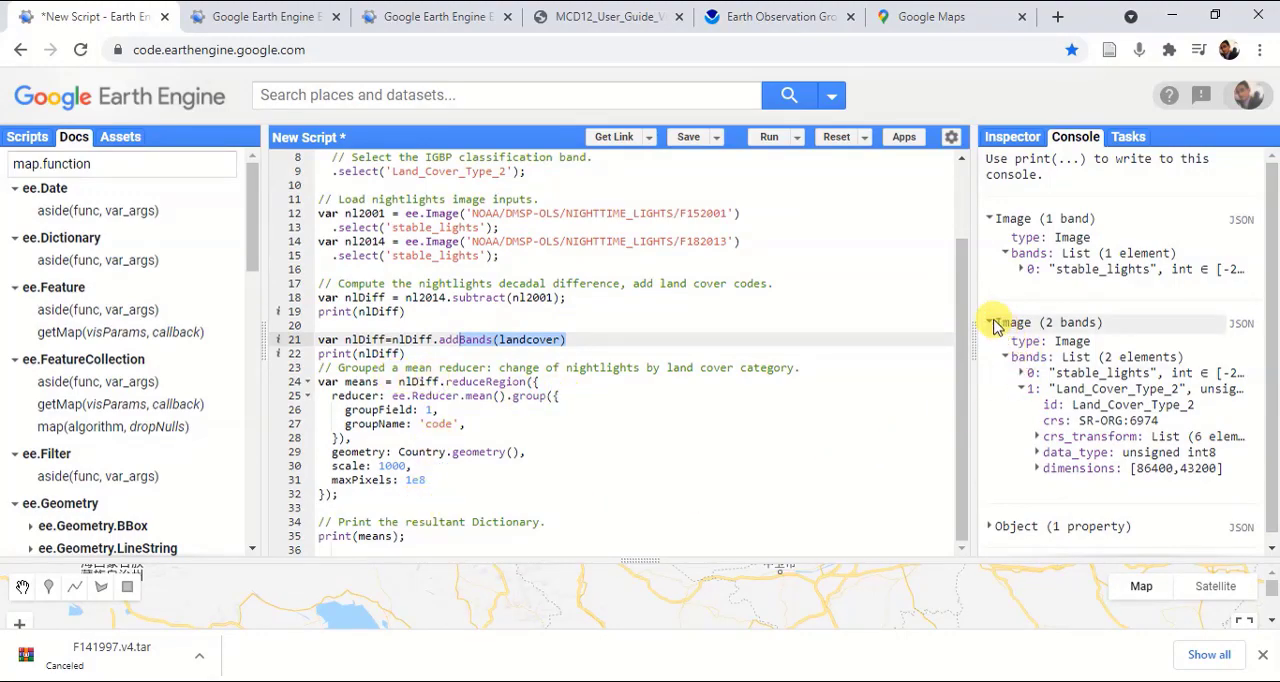
# Collapse the two-band image and expand the Object's groups list of 14 mean results.
pyautogui.click(992, 322)
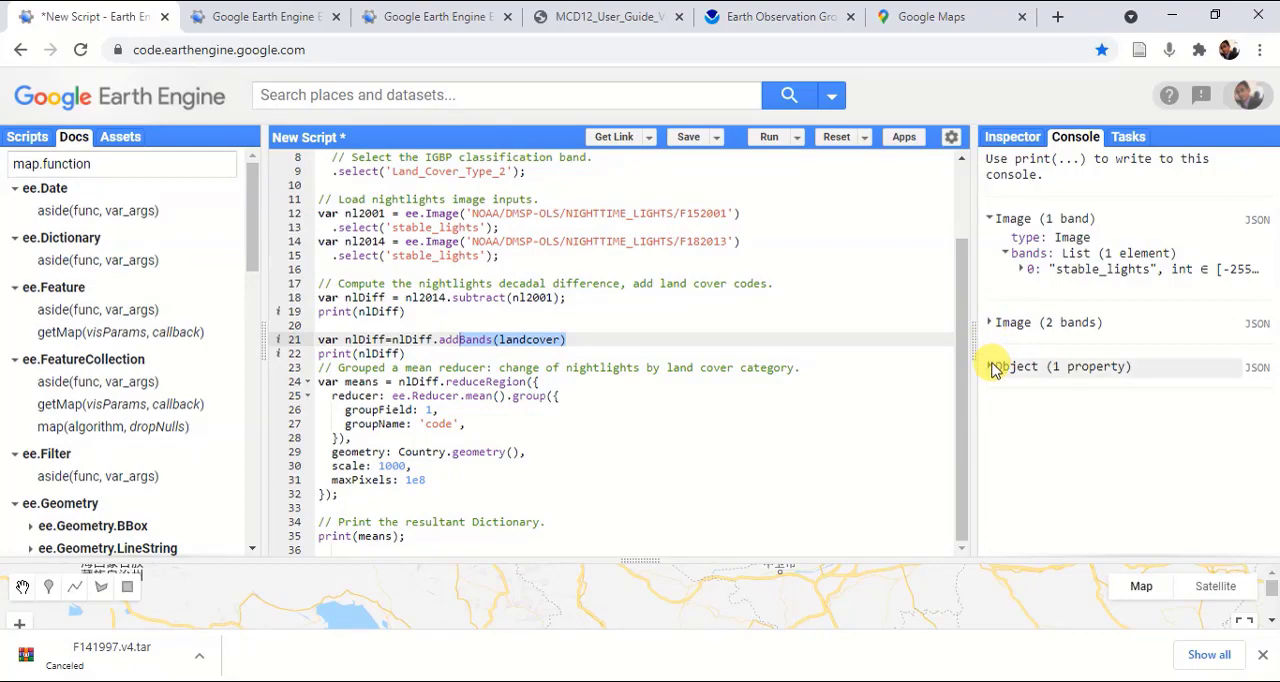
pyautogui.click(992, 366)
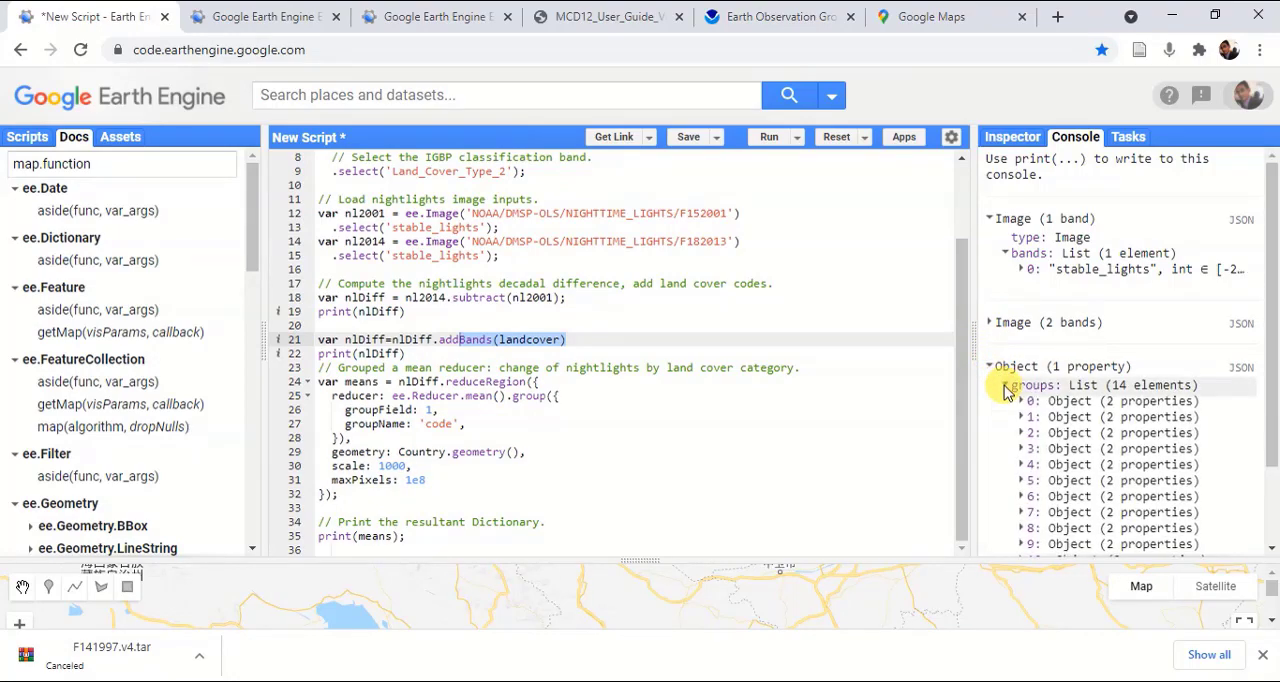
pyautogui.scroll(-3)
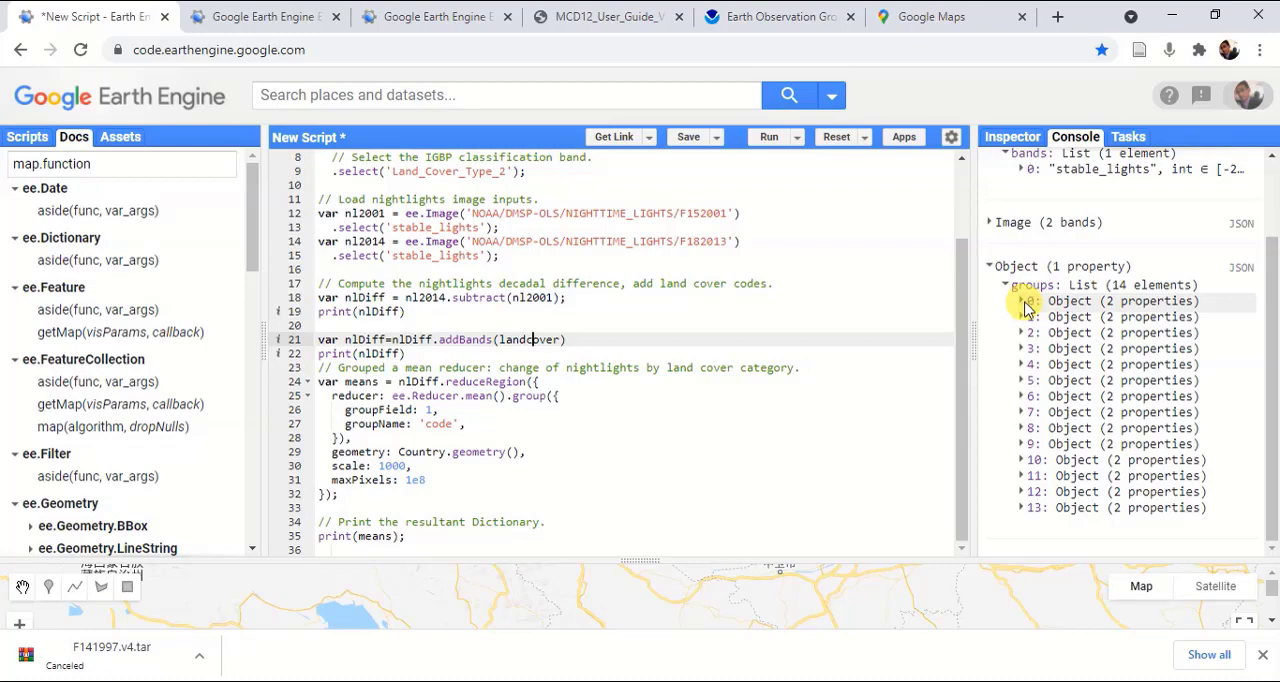
# Expand groups 0 to 5 to show mean nightlight change for land cover codes 0–5.
pyautogui.click(1020, 300)
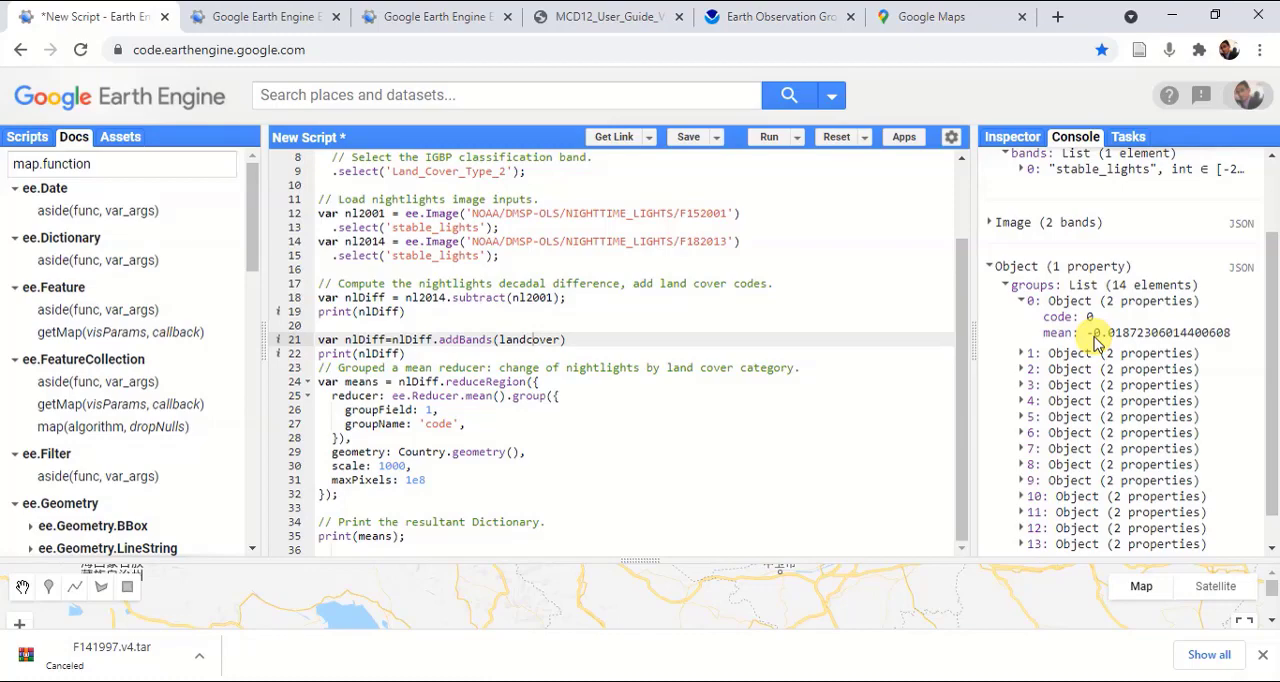
pyautogui.click(1020, 352)
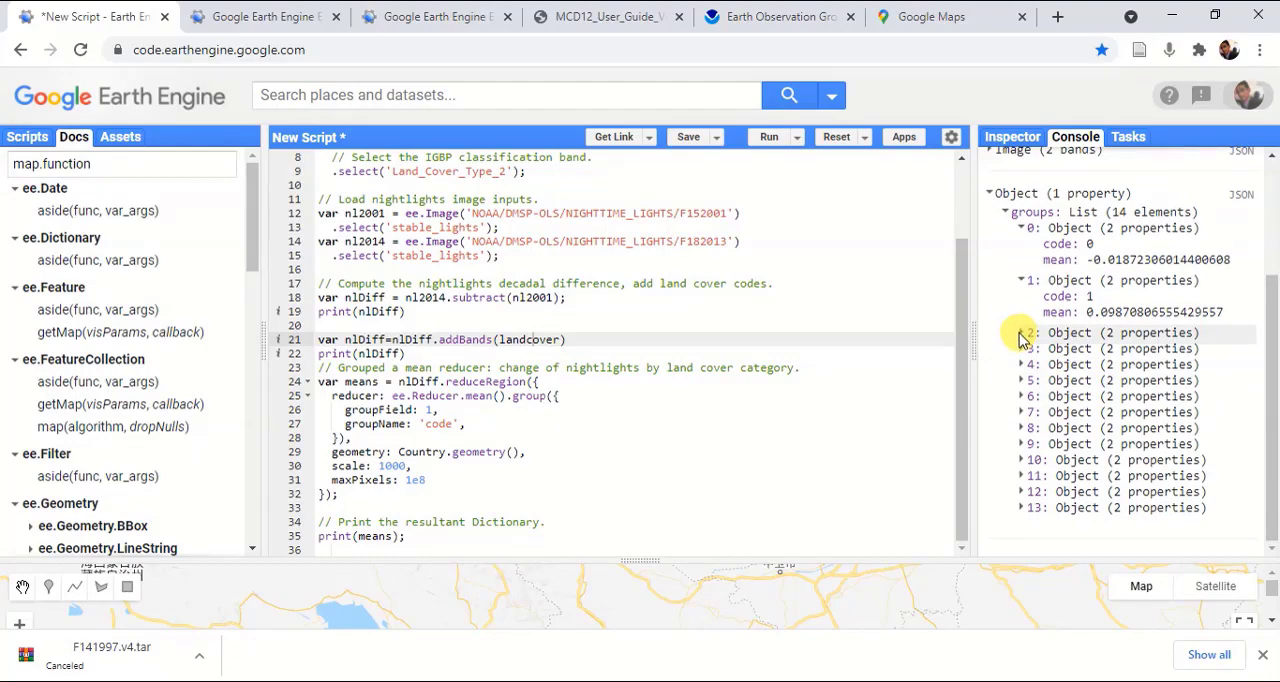
pyautogui.click(1020, 332)
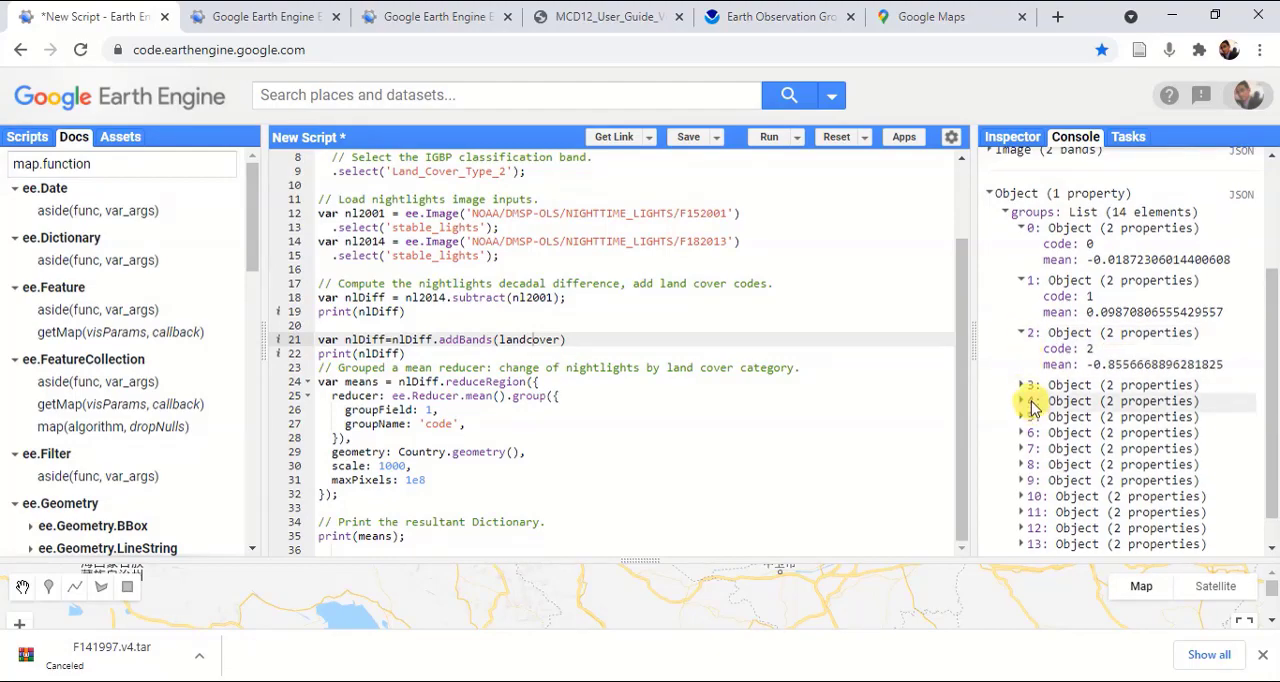
pyautogui.click(1024, 386)
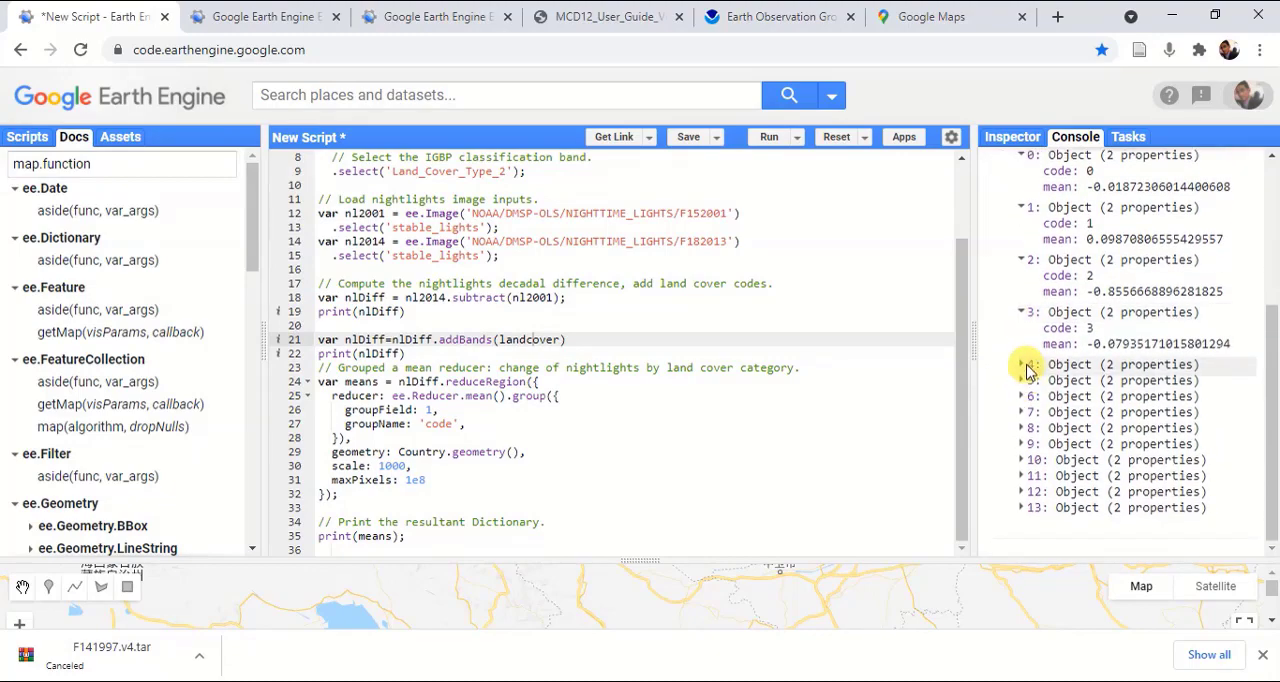
pyautogui.click(1022, 382)
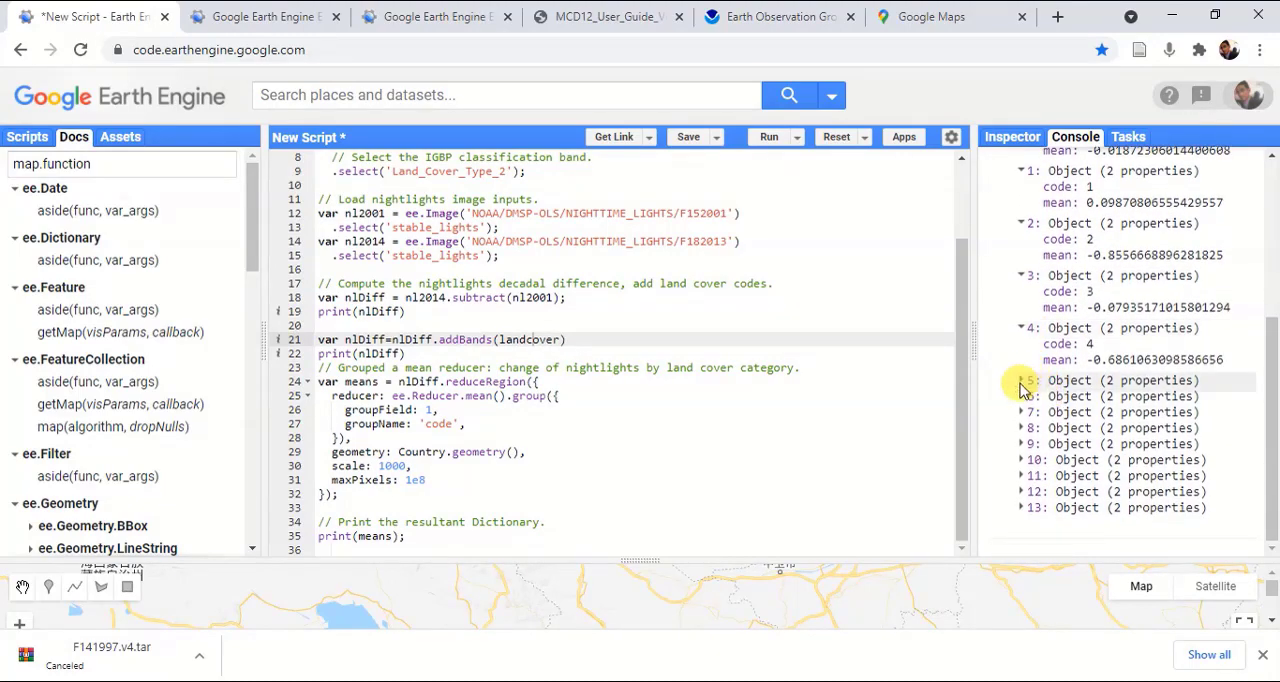
pyautogui.click(1020, 380)
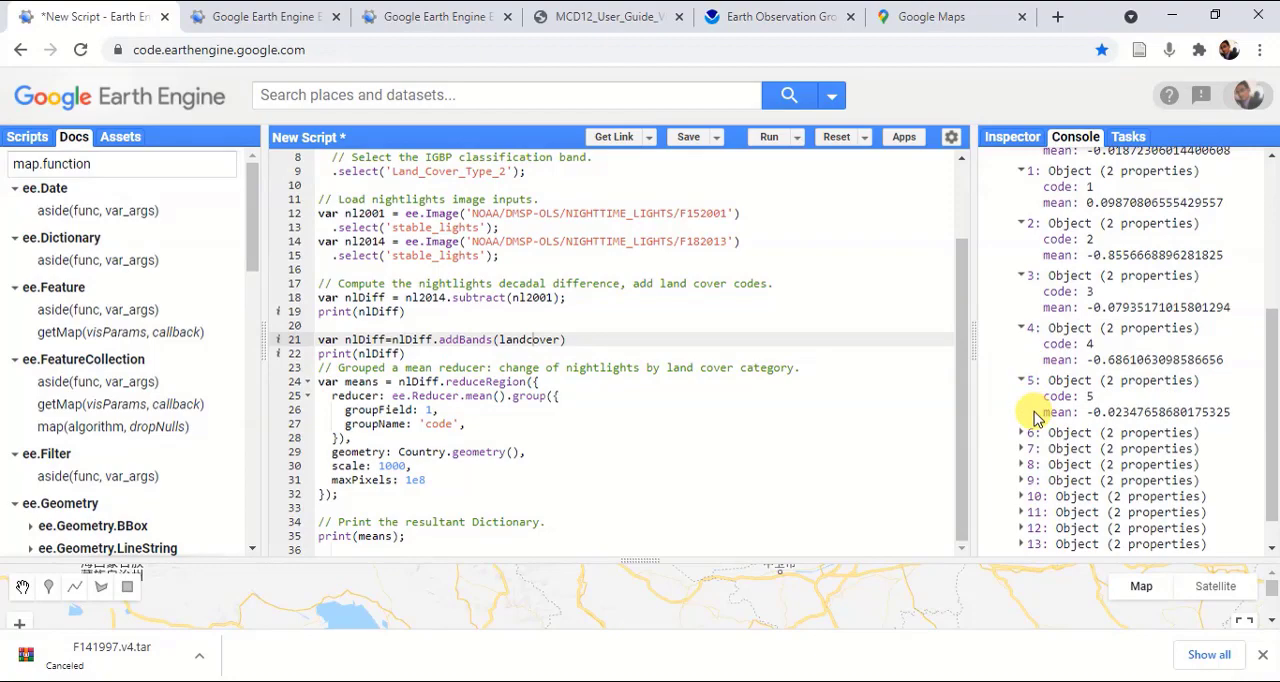